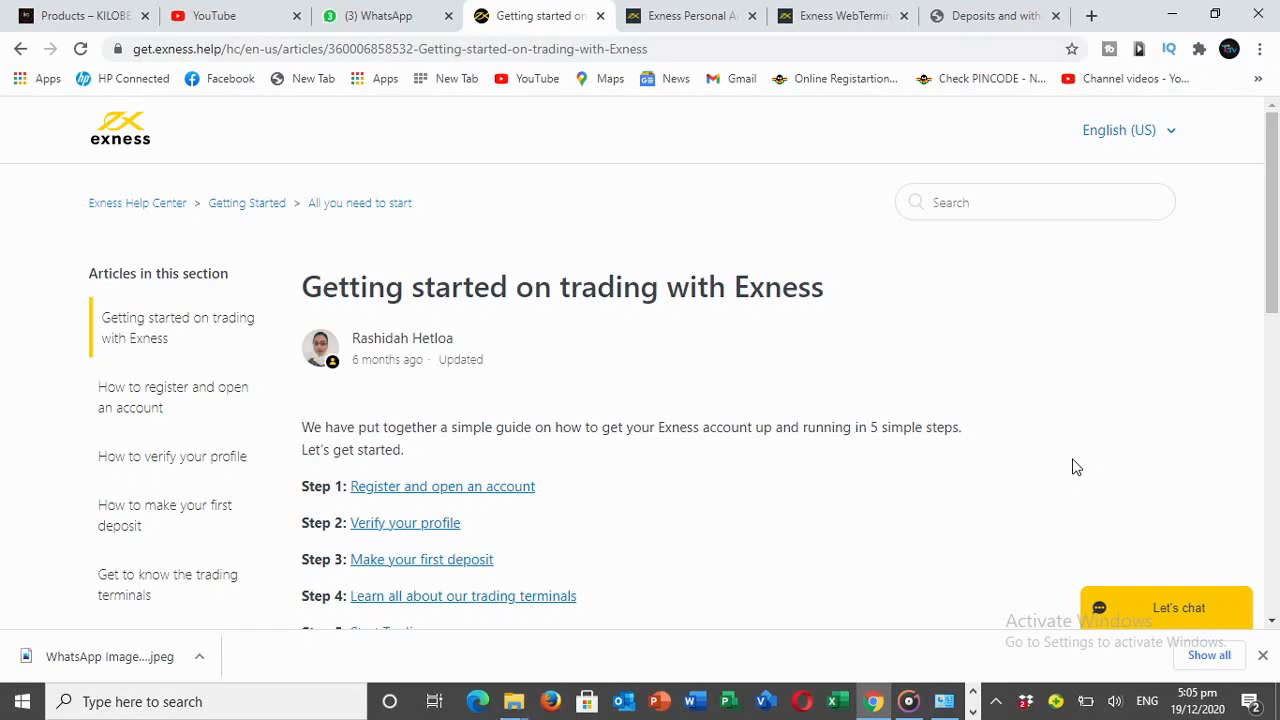
mouse_move(688, 512)
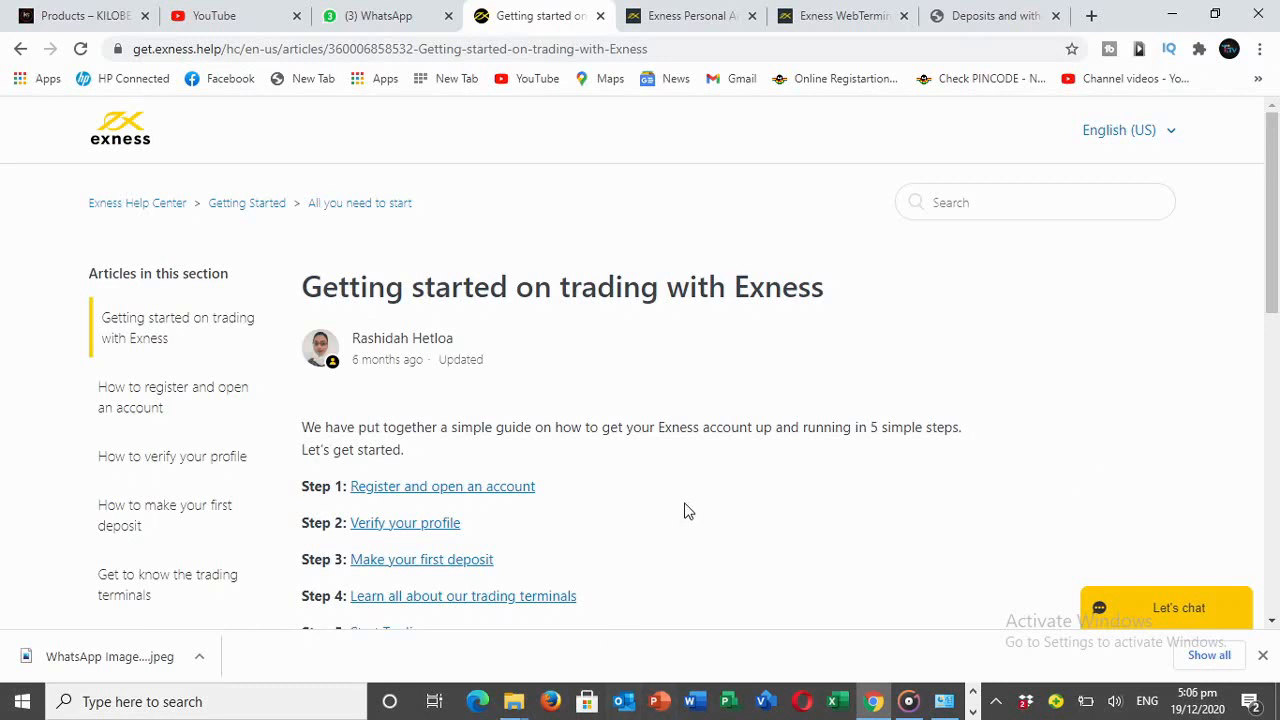
mouse_move(844, 210)
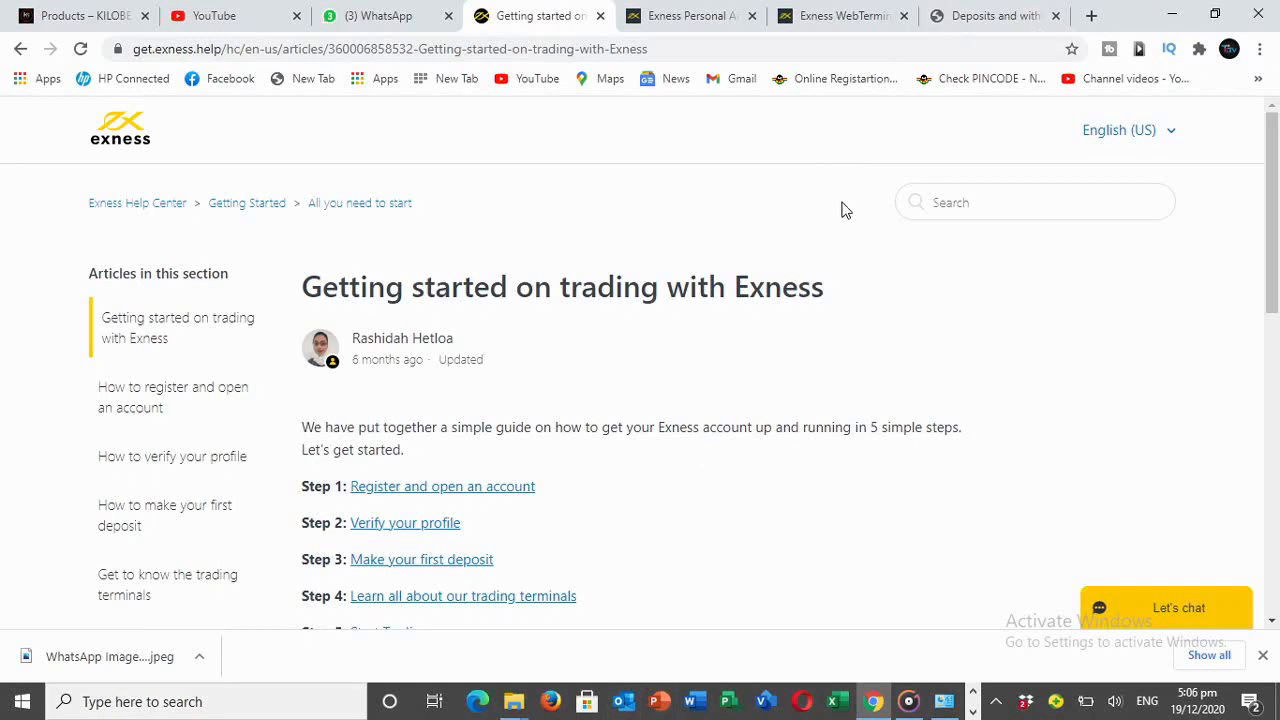
mouse_move(520, 264)
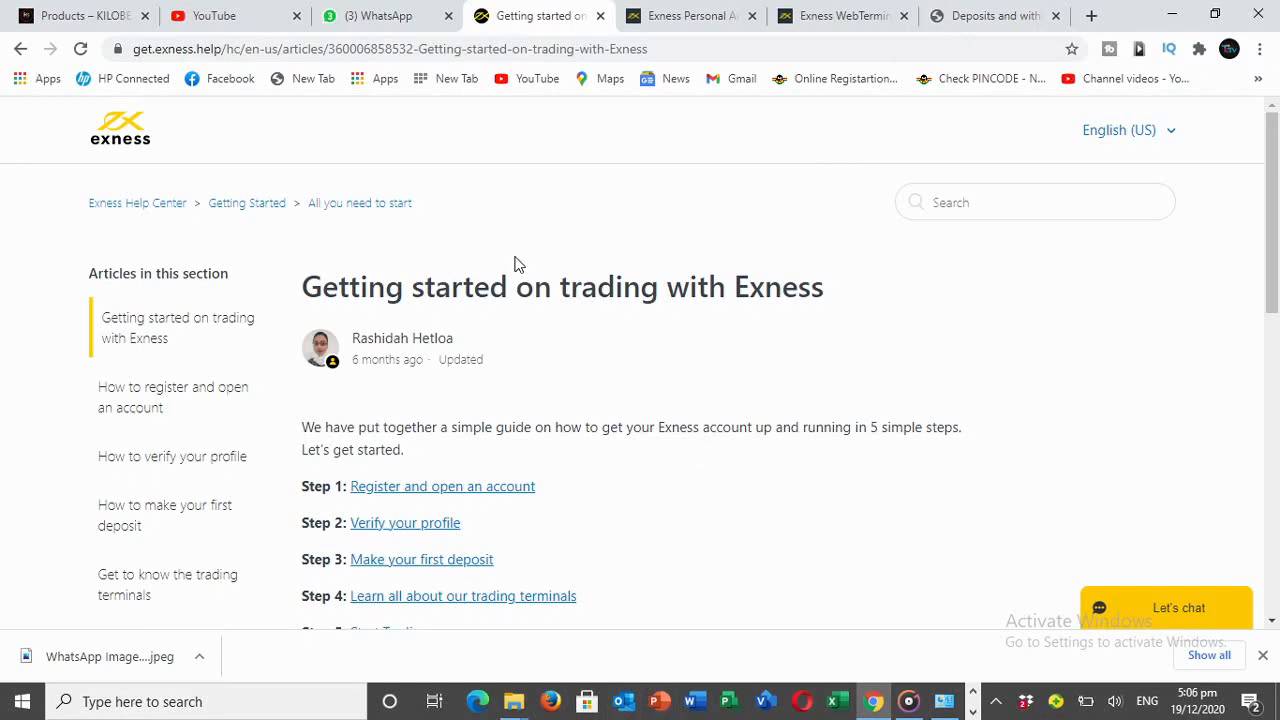
mouse_move(744, 504)
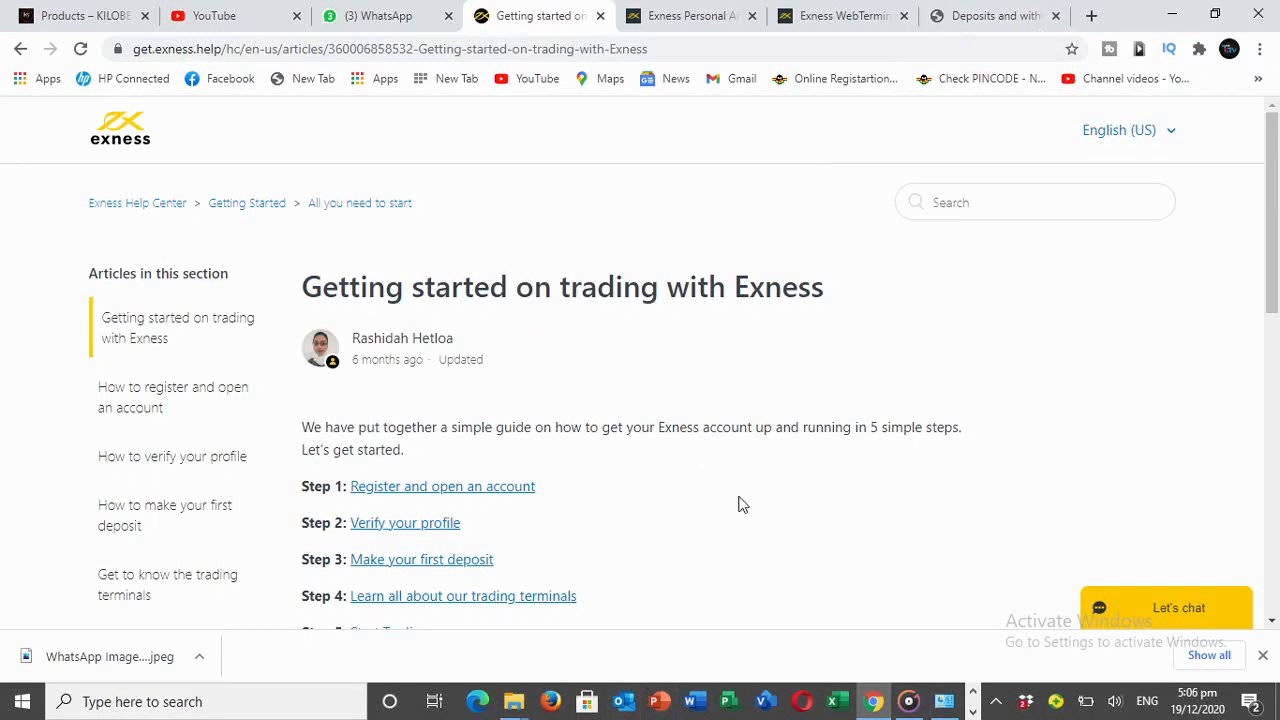
Review the payment methods with minimum deposits and speeds, then return to the Personal Area
scroll(down, 3)
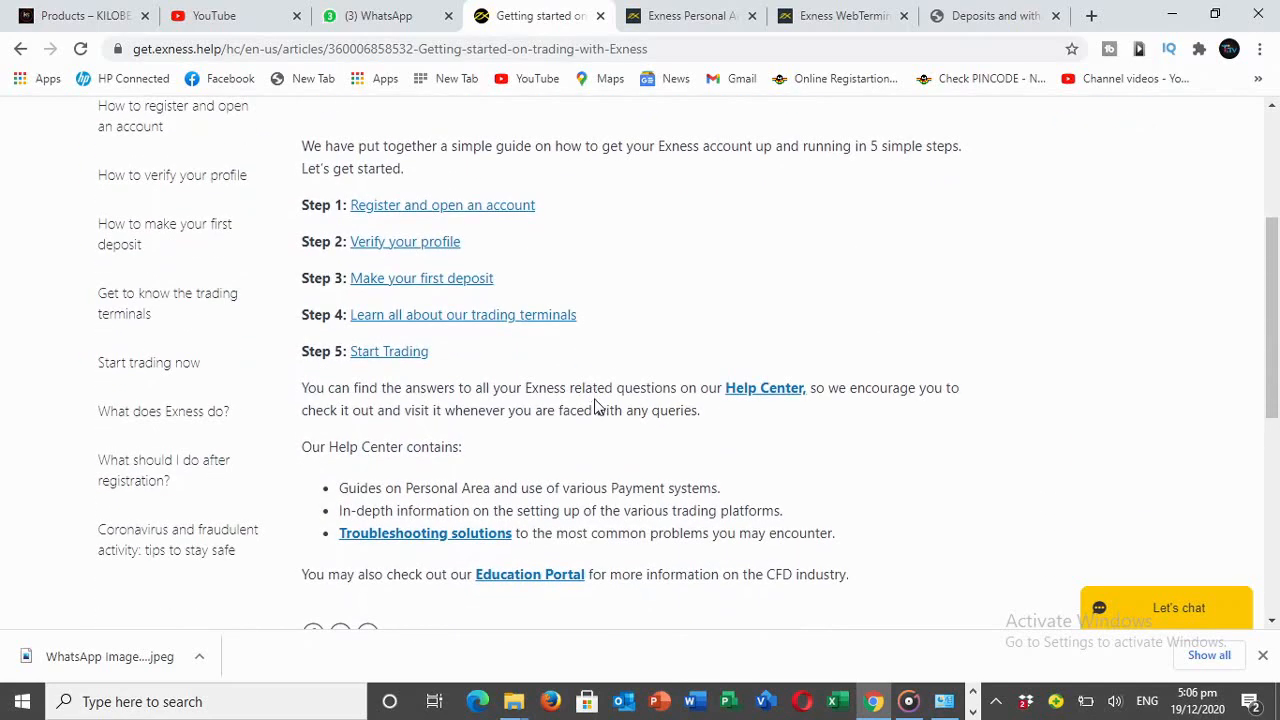
mouse_move(516, 222)
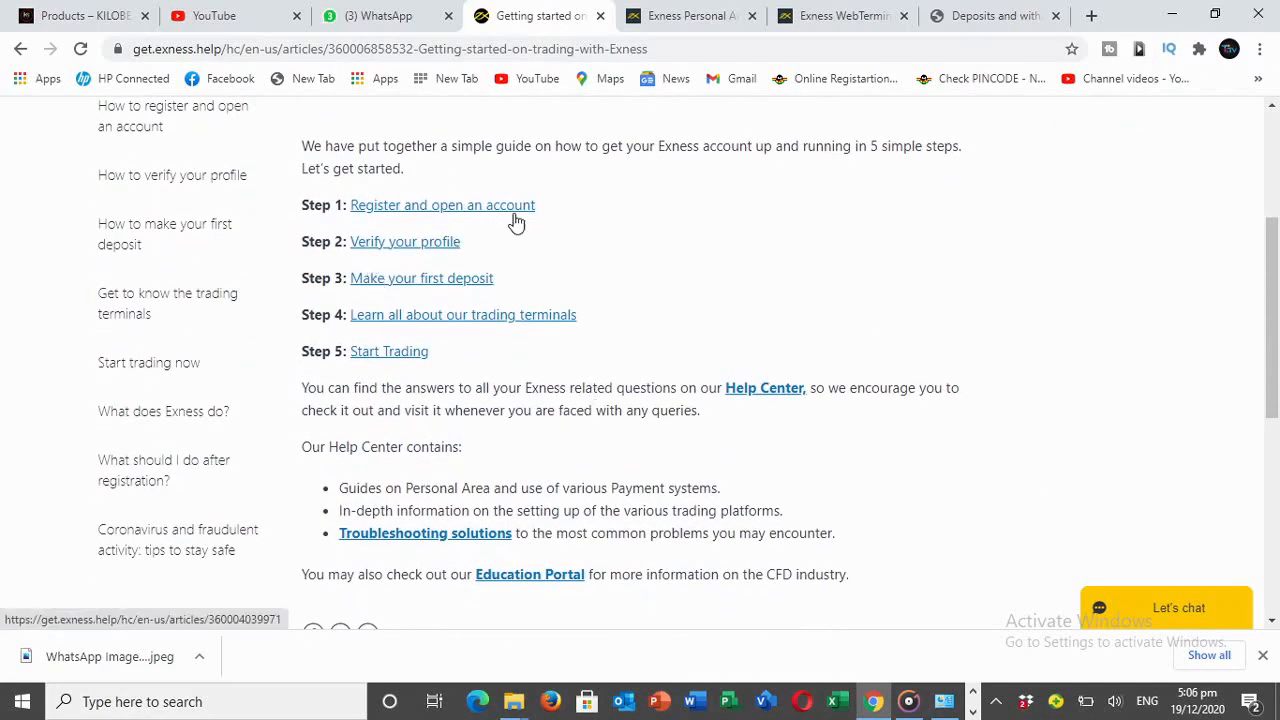
mouse_move(422, 284)
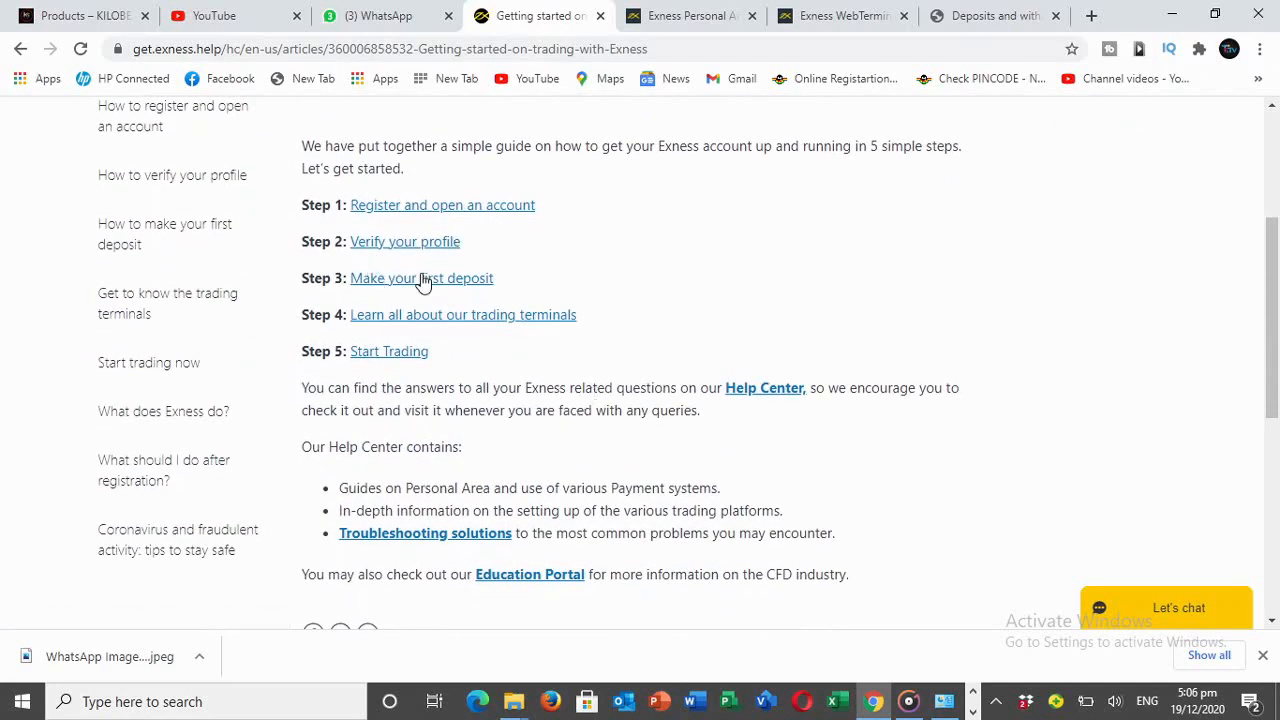
mouse_move(448, 296)
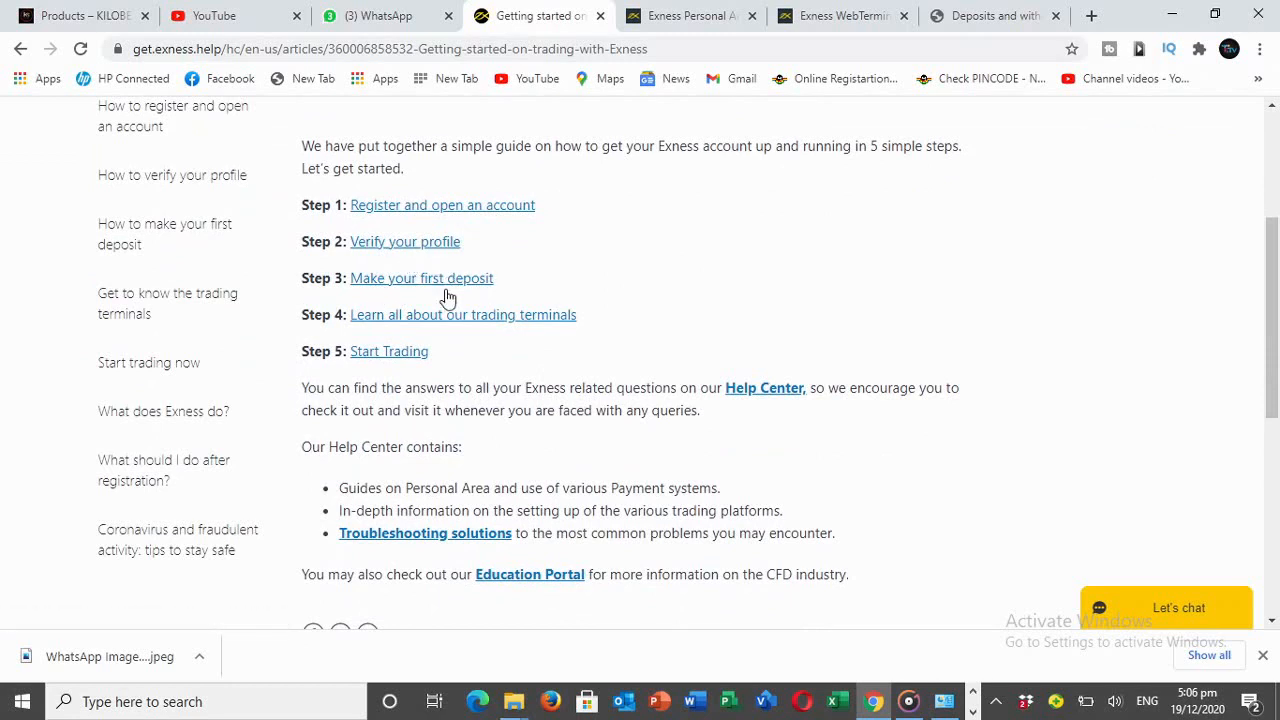
mouse_move(428, 348)
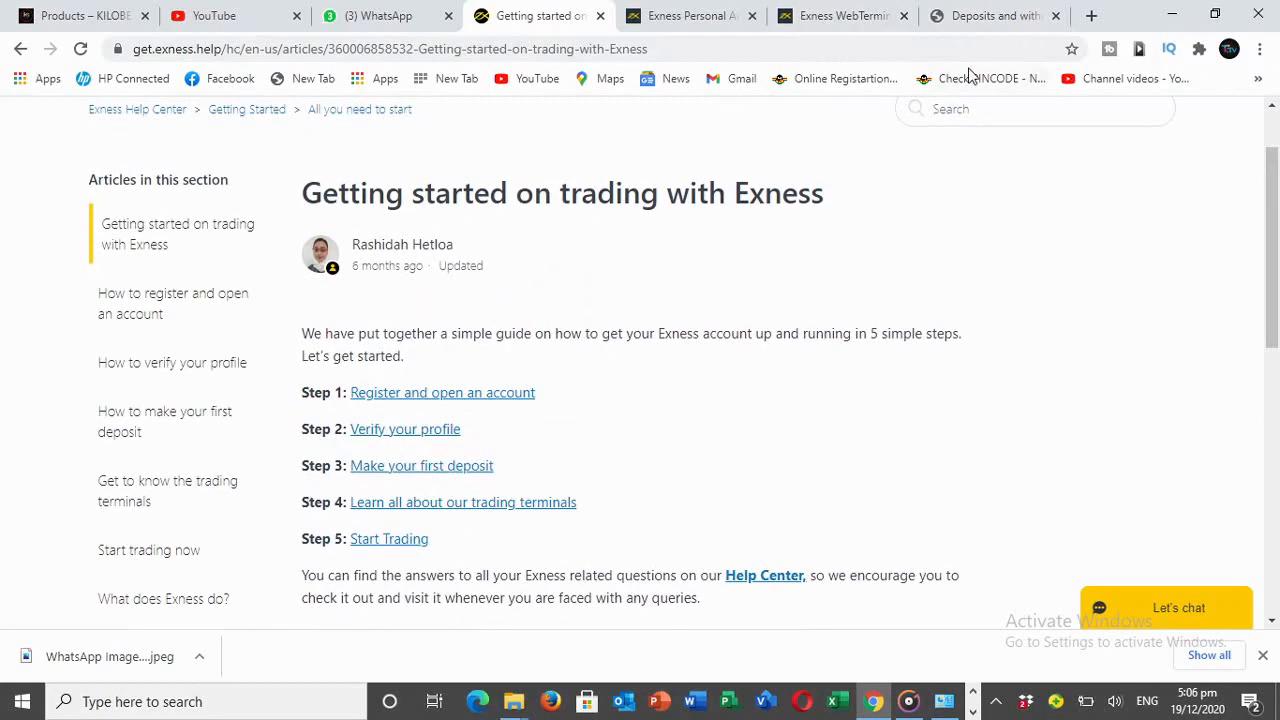
click(990, 16)
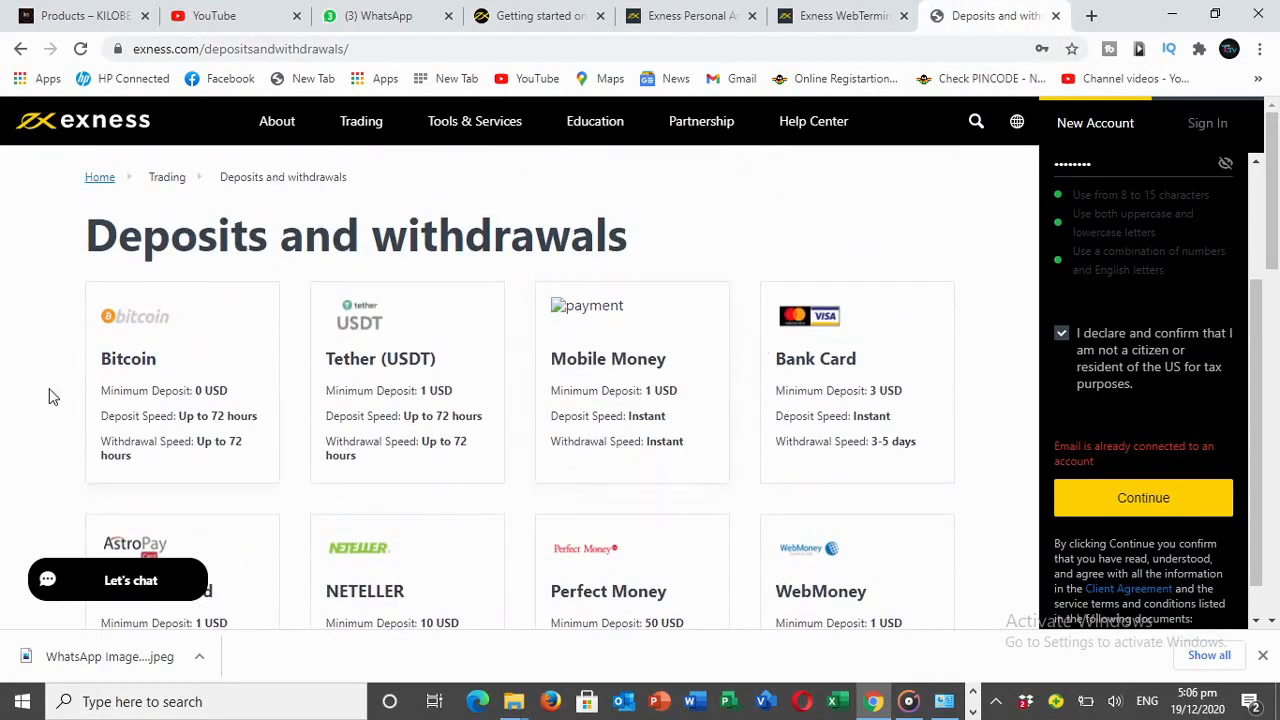
mouse_move(70, 352)
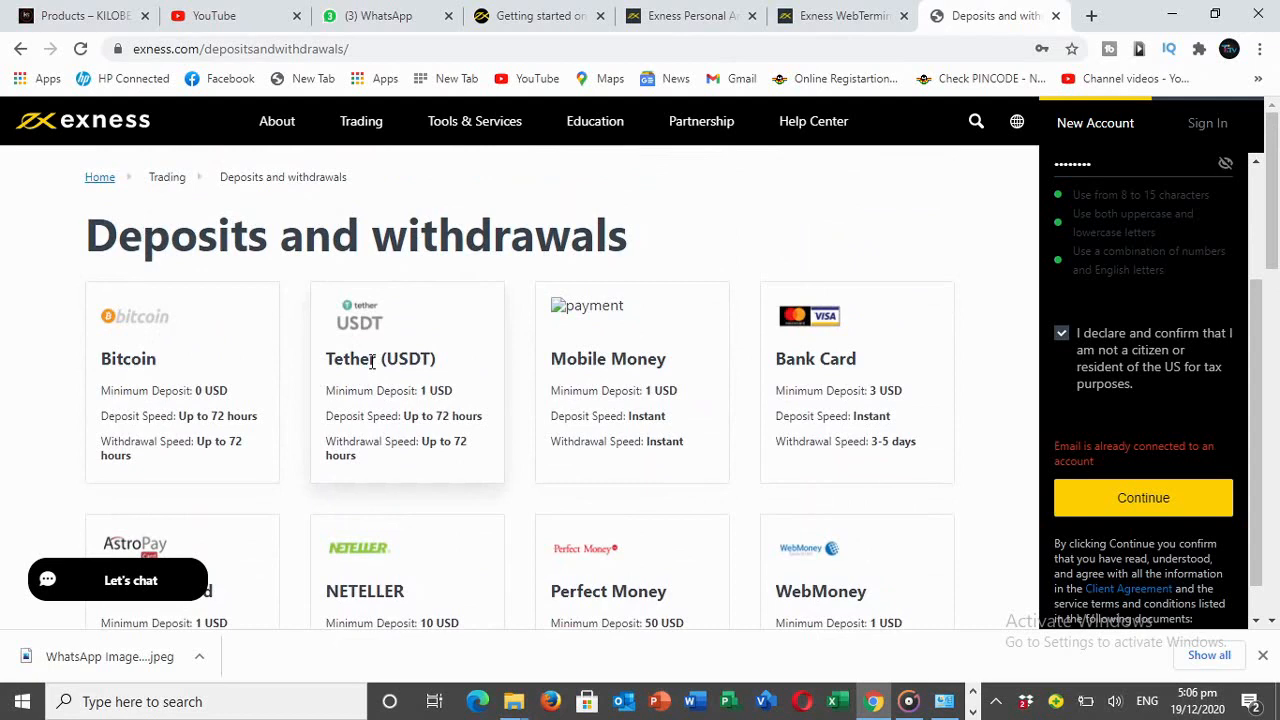
mouse_move(704, 420)
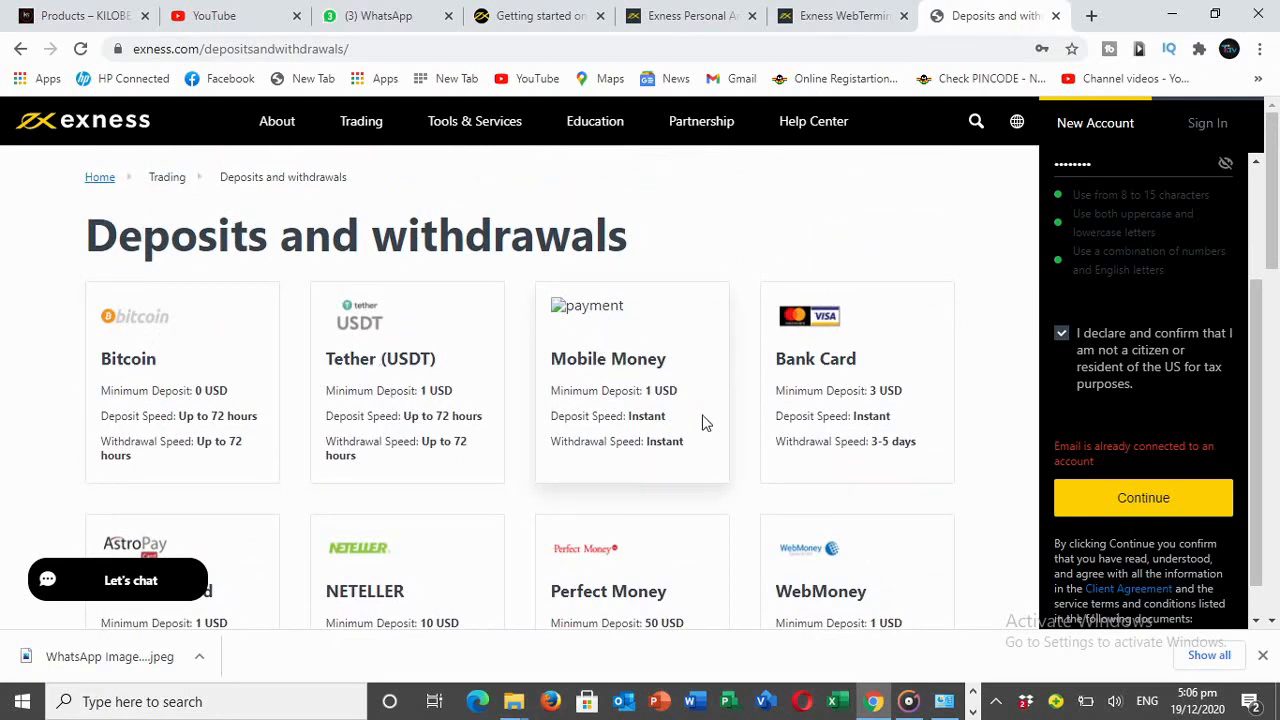
scroll(down, 3)
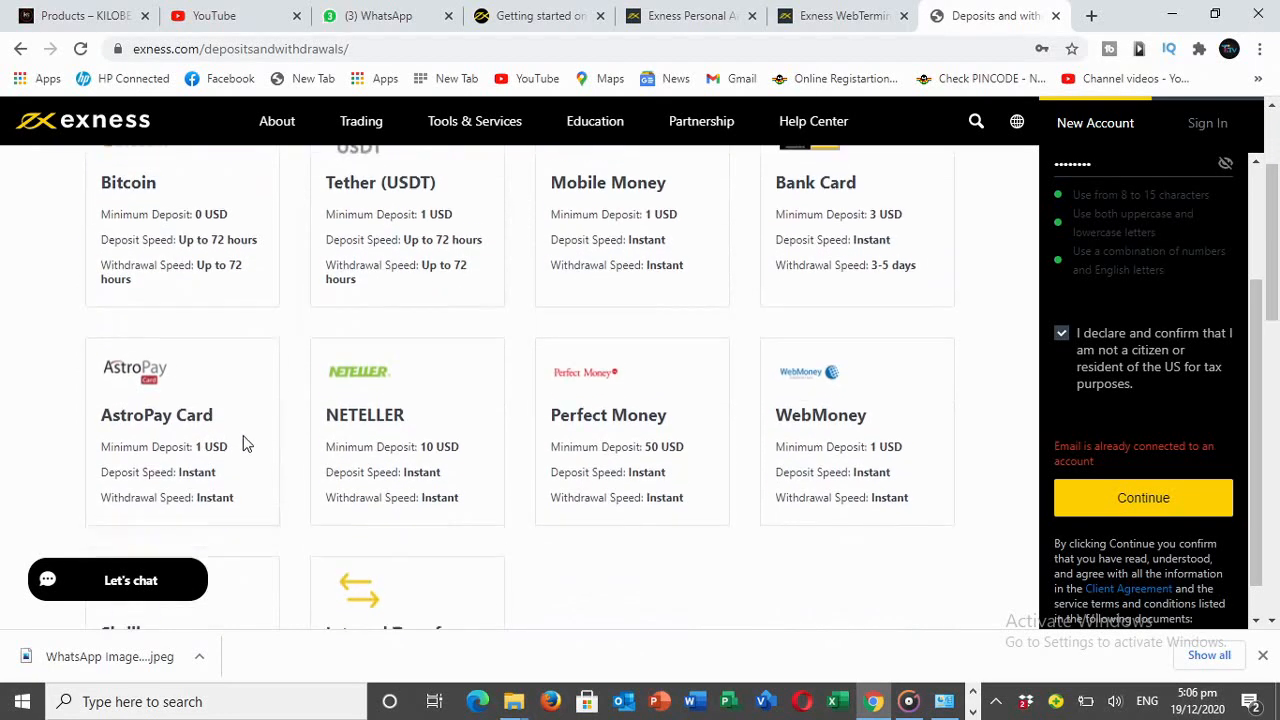
scroll(down, 3)
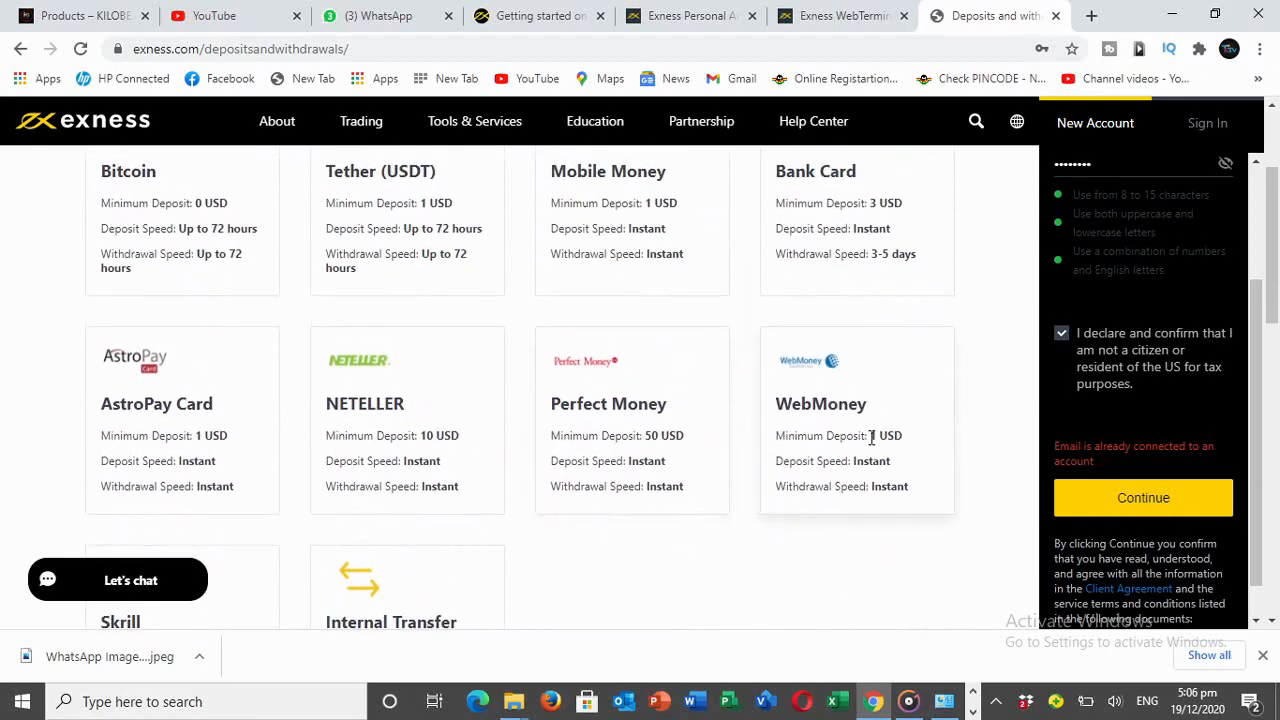
scroll(up, 3)
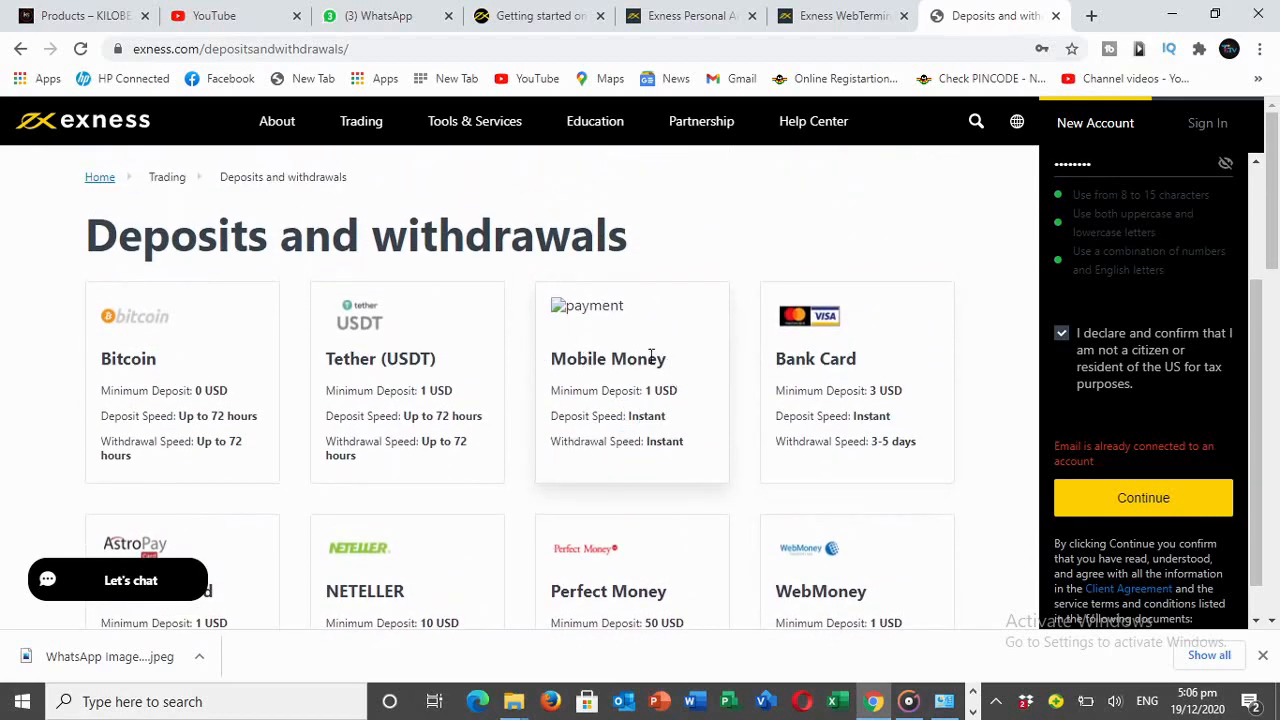
scroll(down, 3)
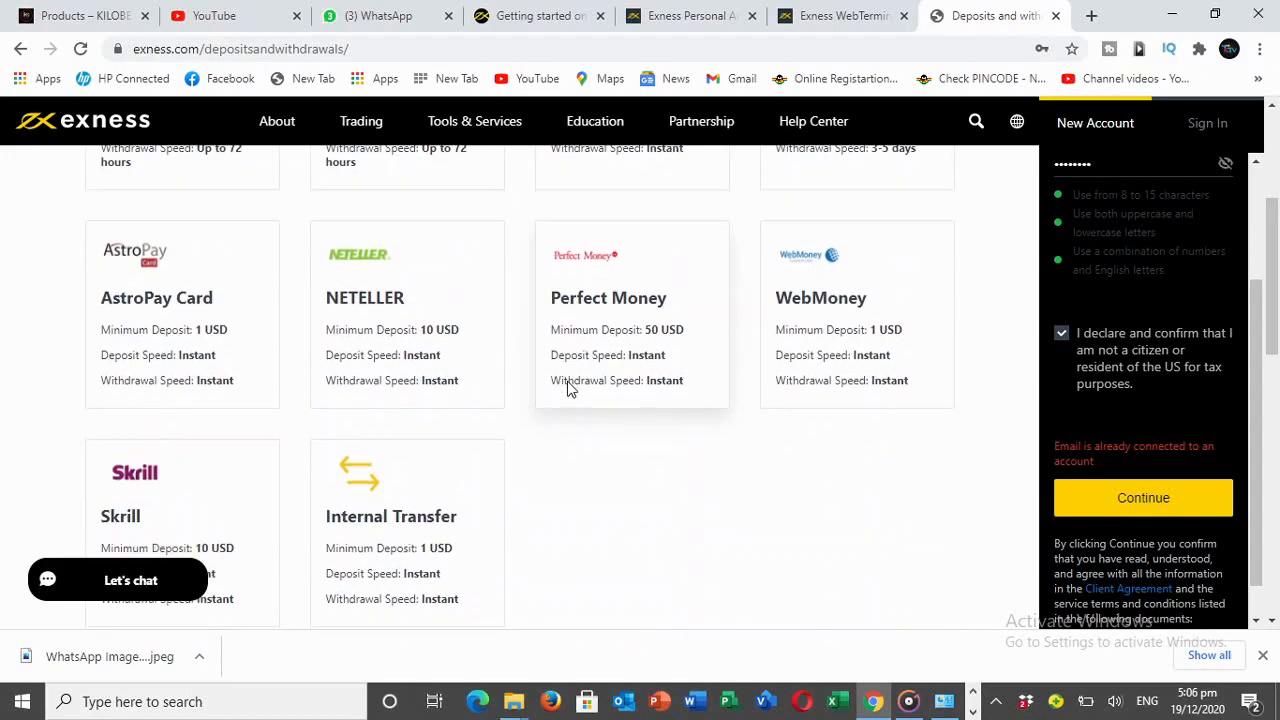
scroll(down, 3)
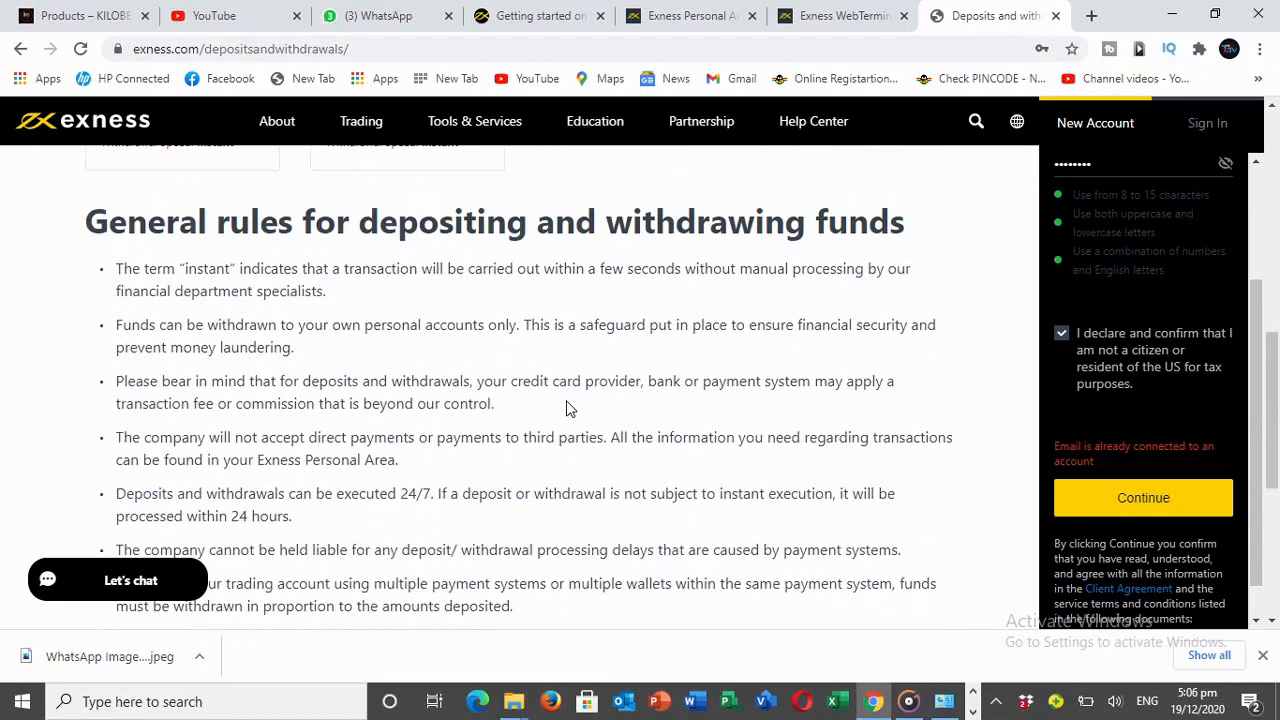
scroll(up, 3)
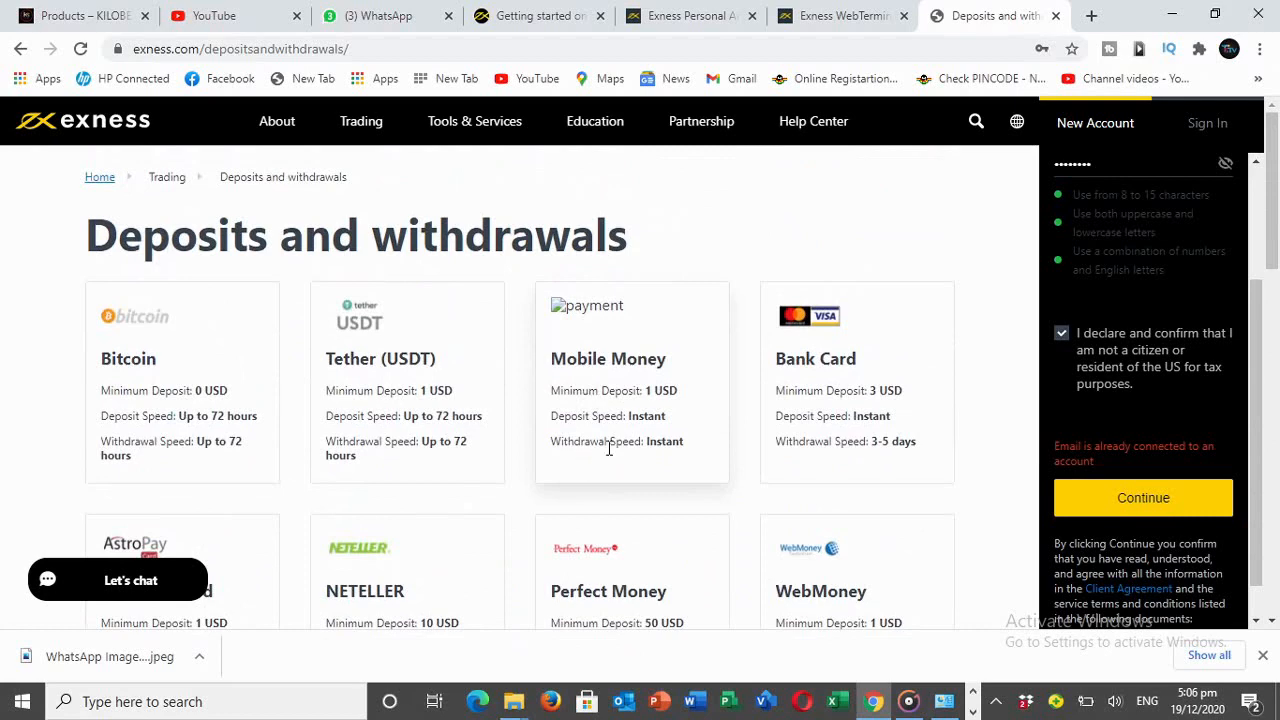
click(838, 16)
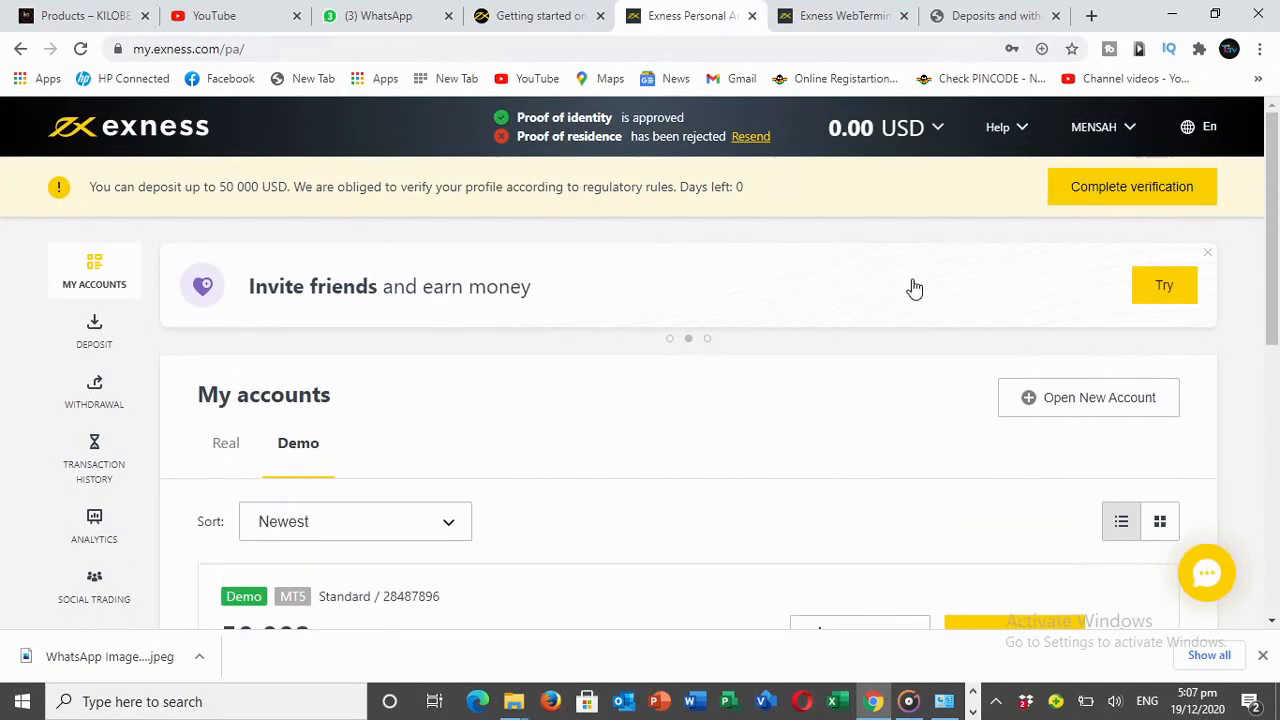
mouse_move(604, 330)
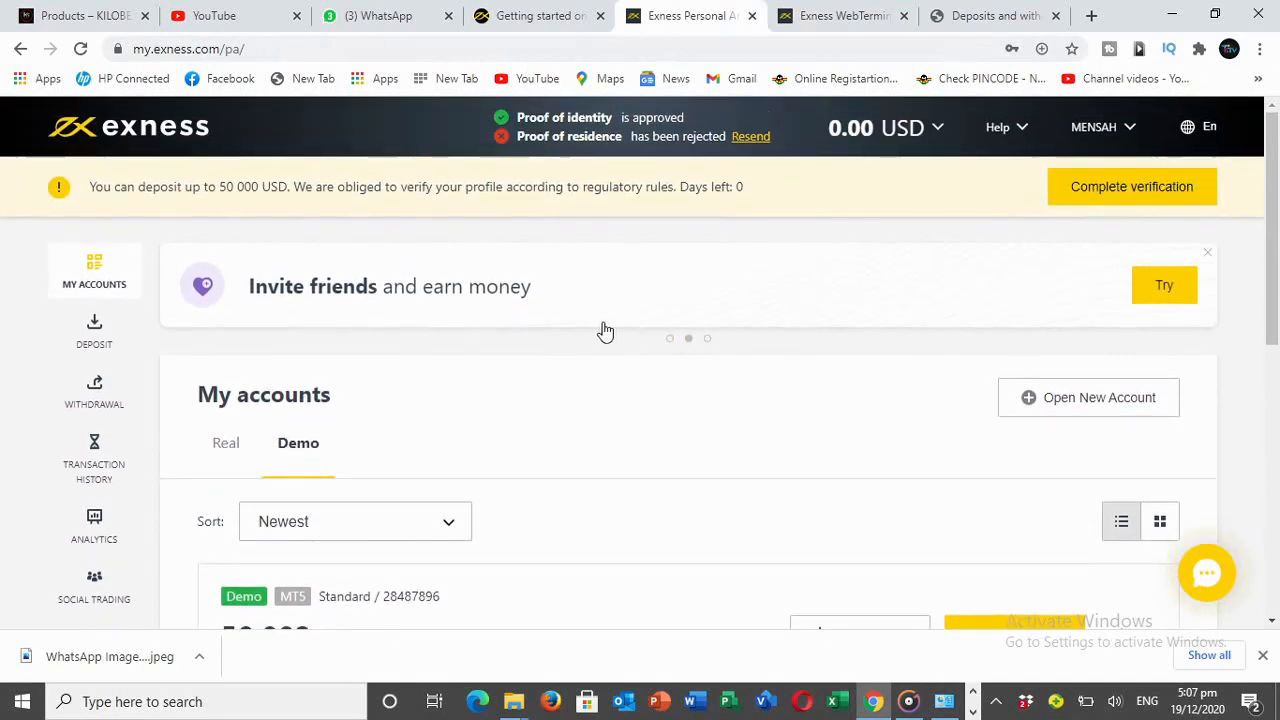
Scroll to the MT5 Standard demo account card showing 50,002.83 USD
scroll(down, 3)
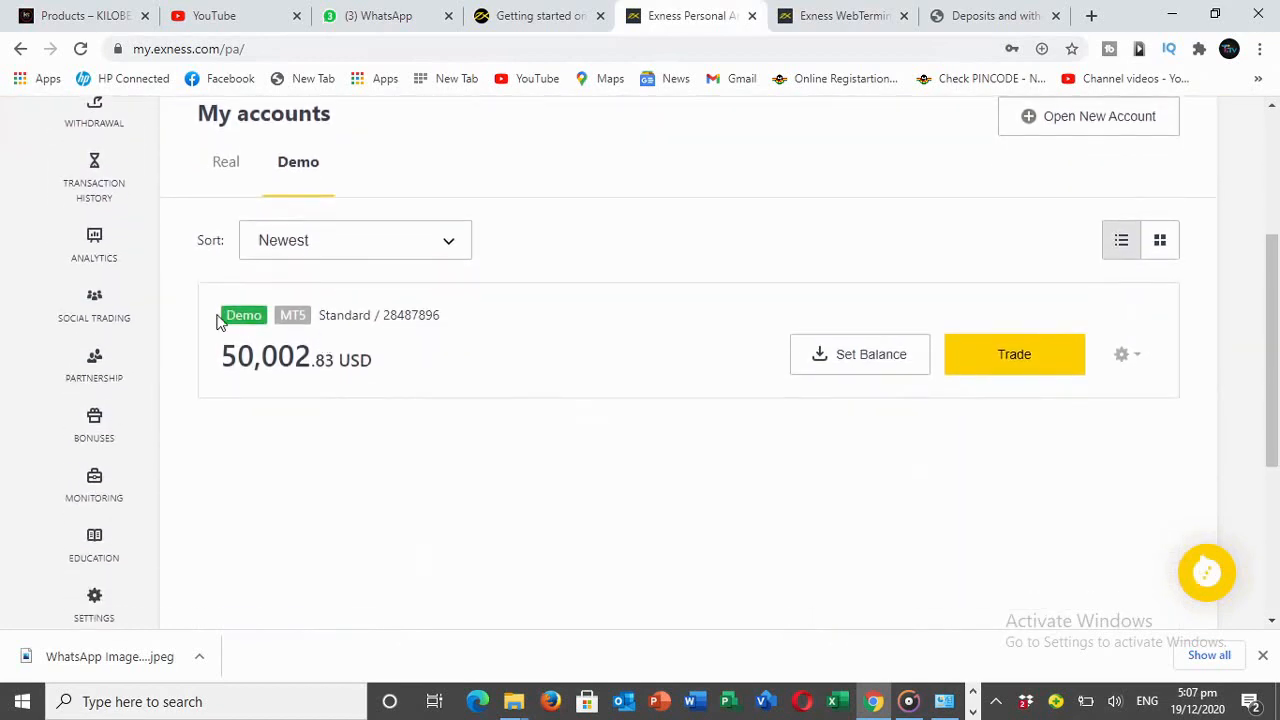
mouse_move(282, 198)
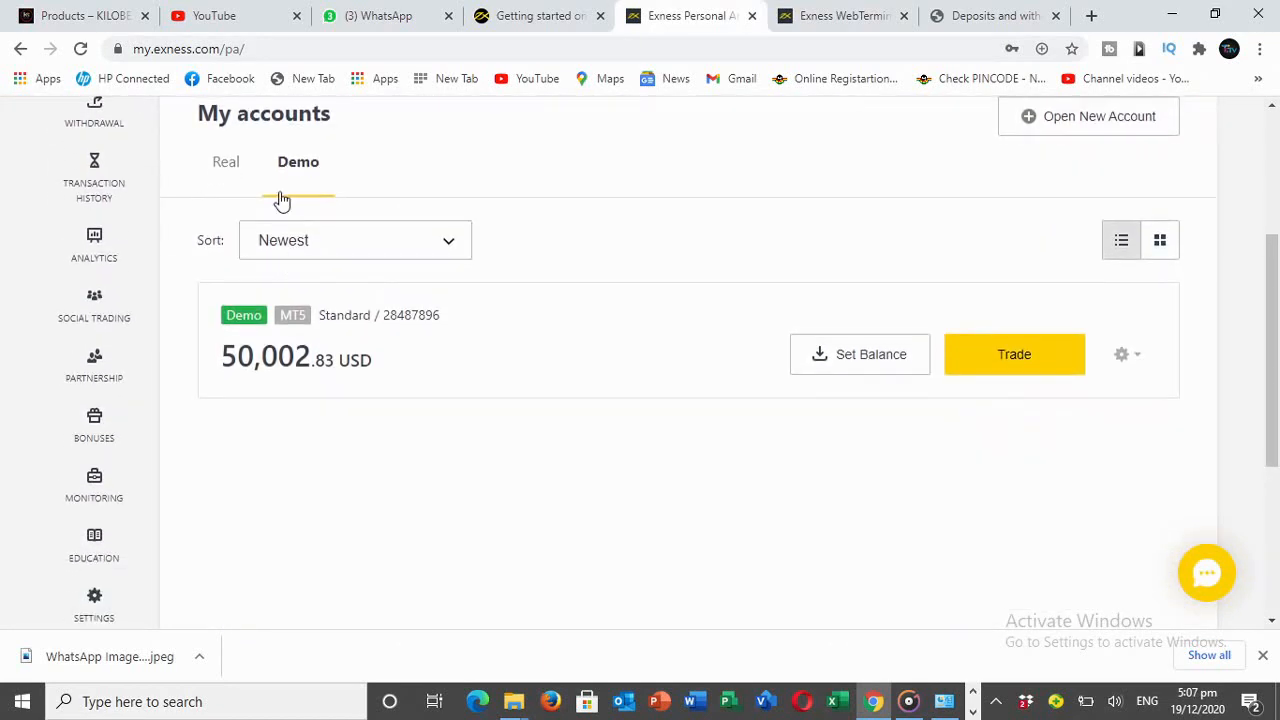
mouse_move(856, 394)
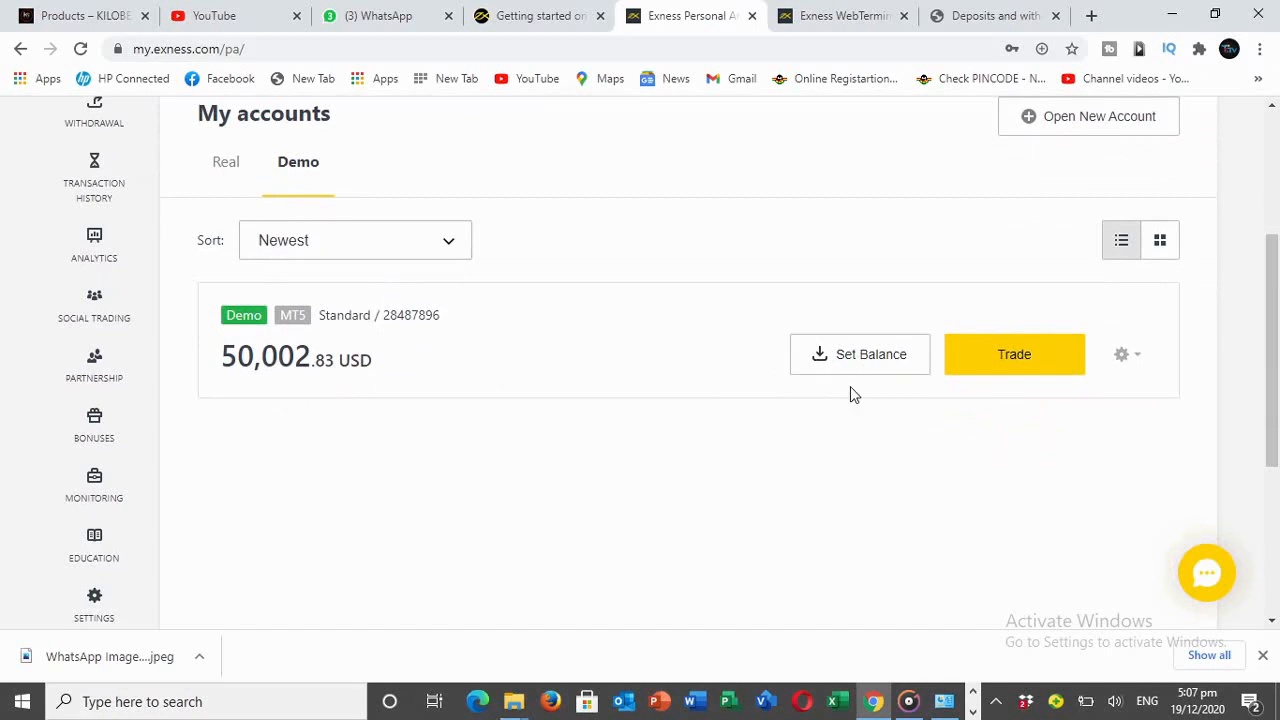
mouse_move(1014, 352)
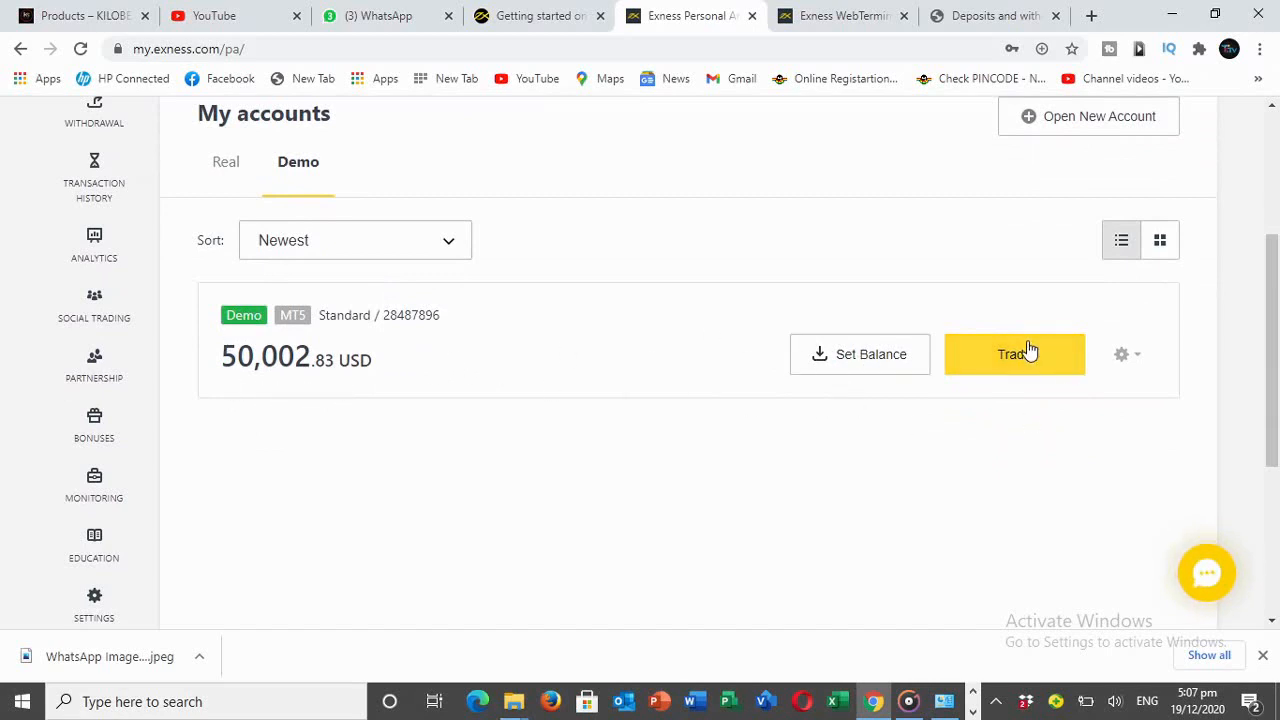
Launch the Exness web trading terminal from the demo account's Trade options
click(1014, 354)
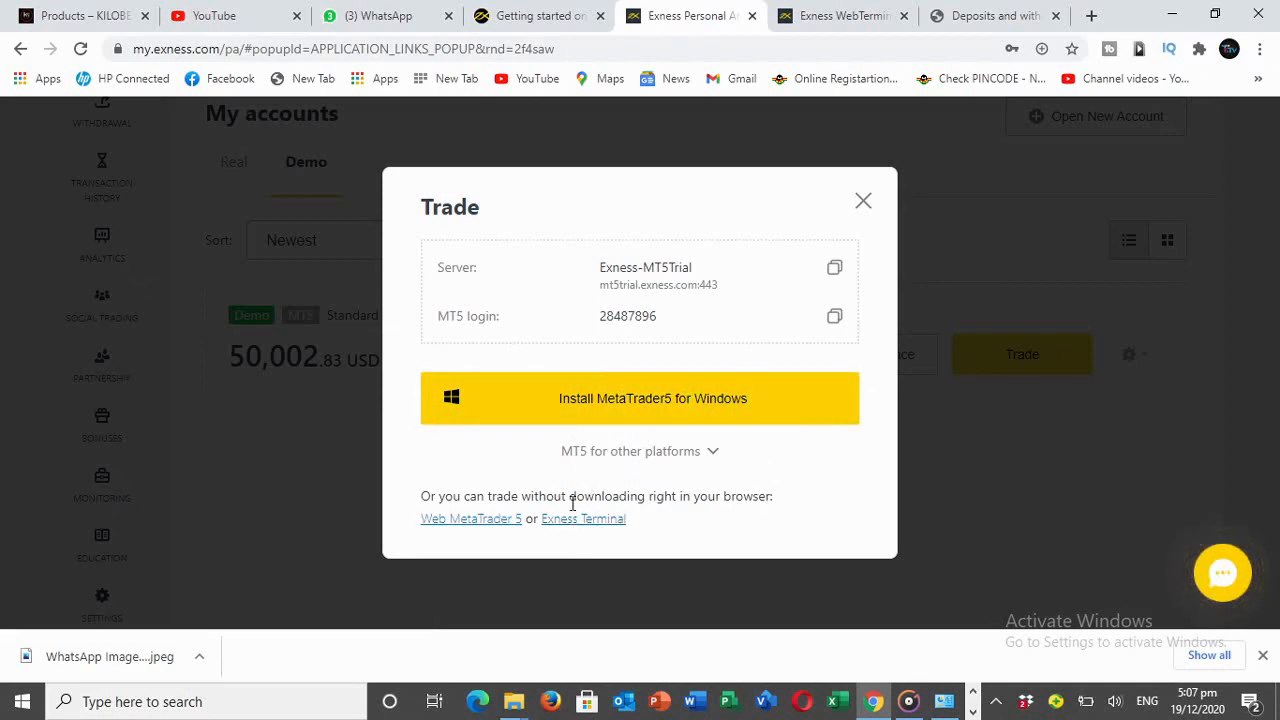
mouse_move(590, 548)
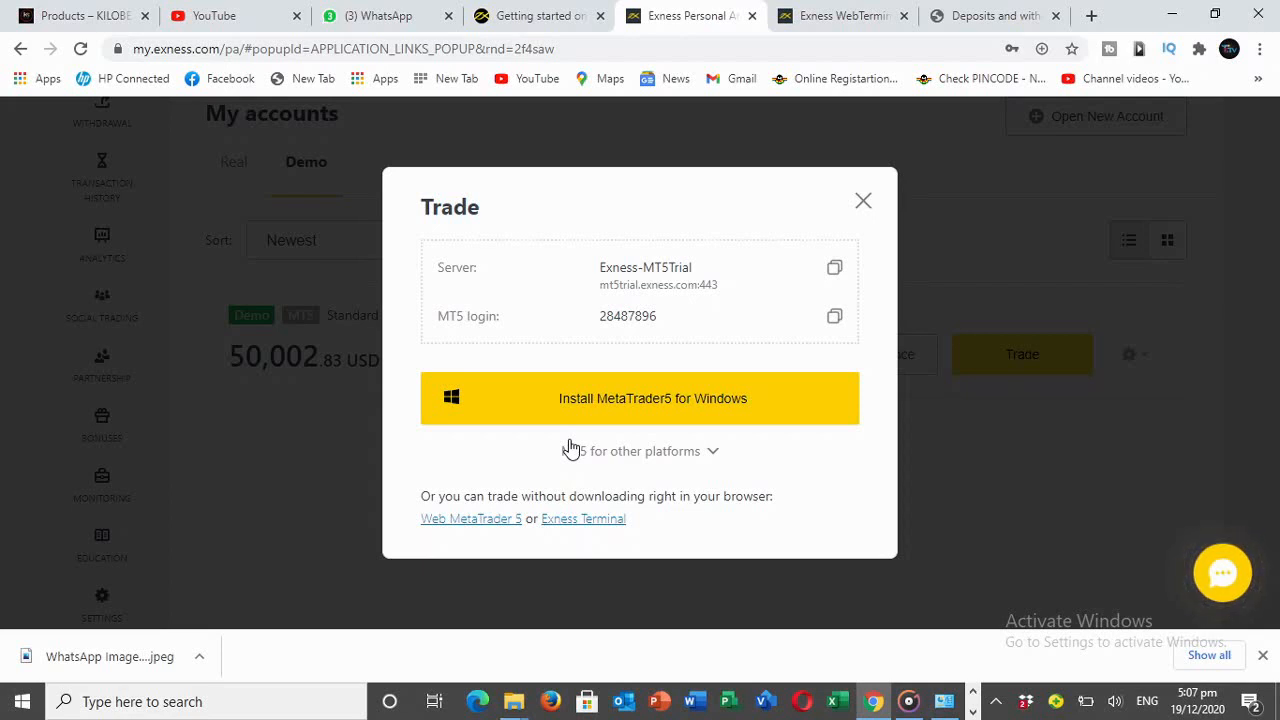
mouse_move(660, 450)
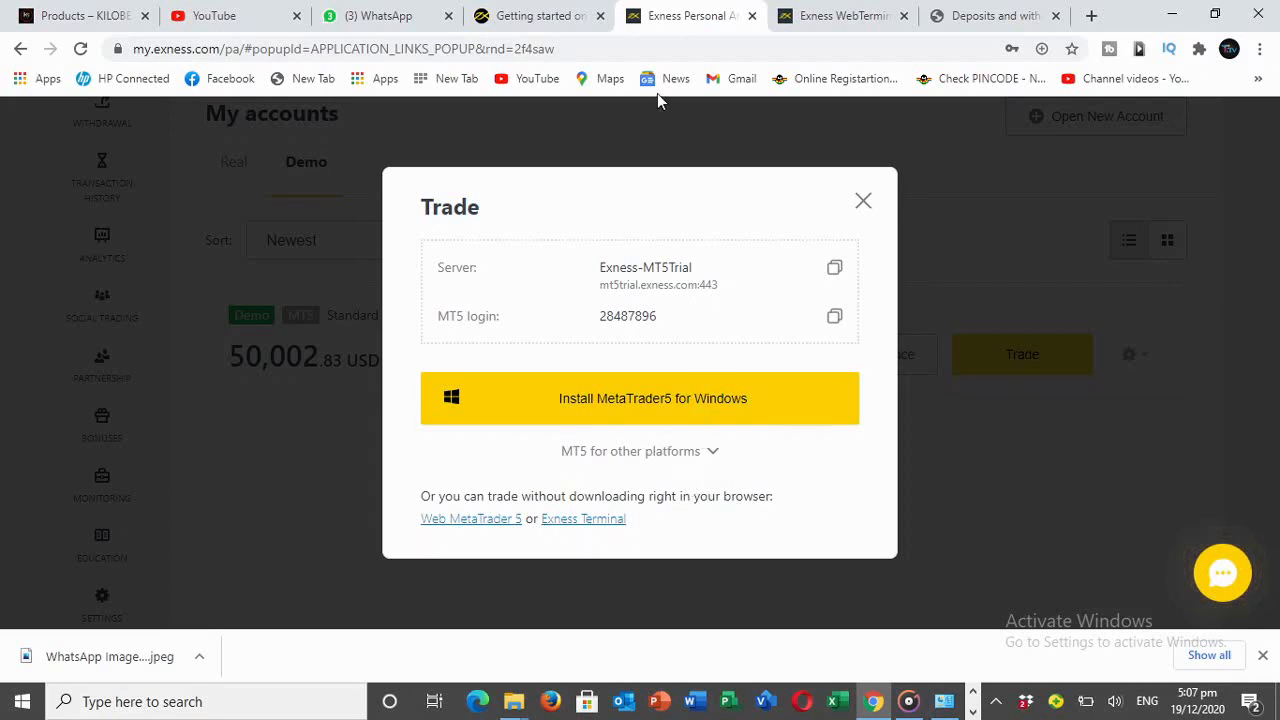
mouse_move(808, 78)
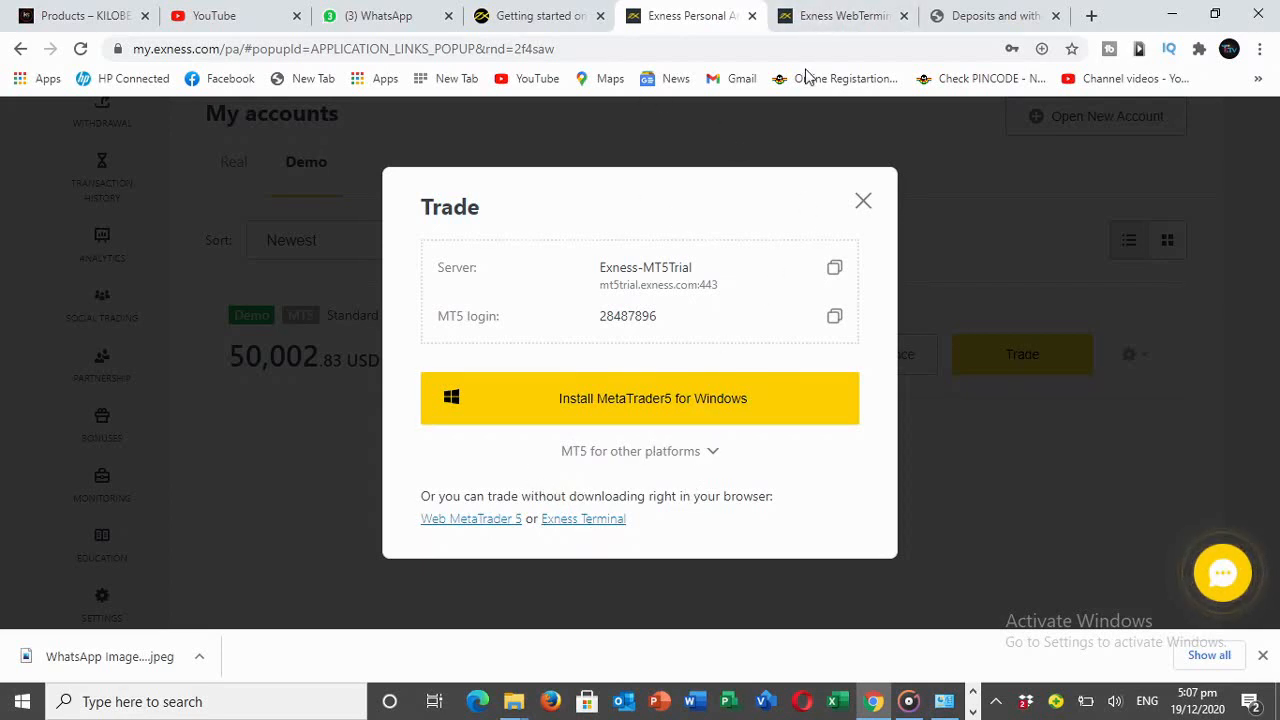
click(584, 518)
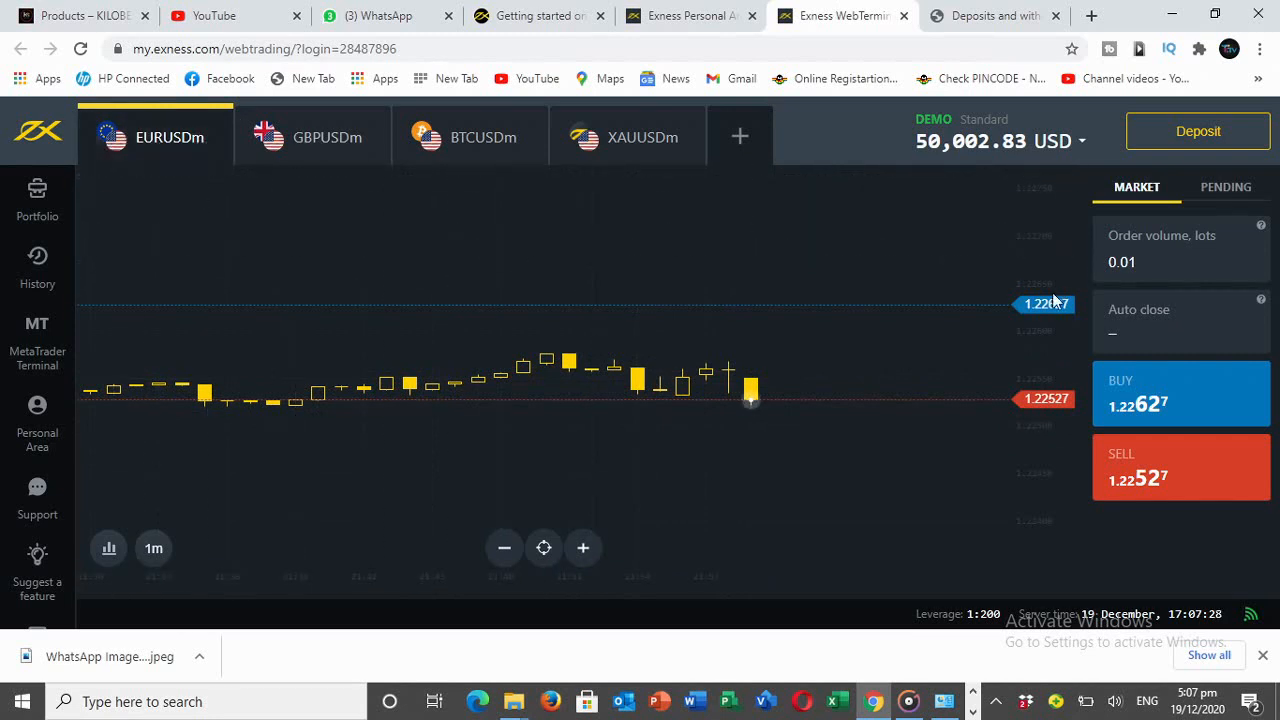
mouse_move(736, 356)
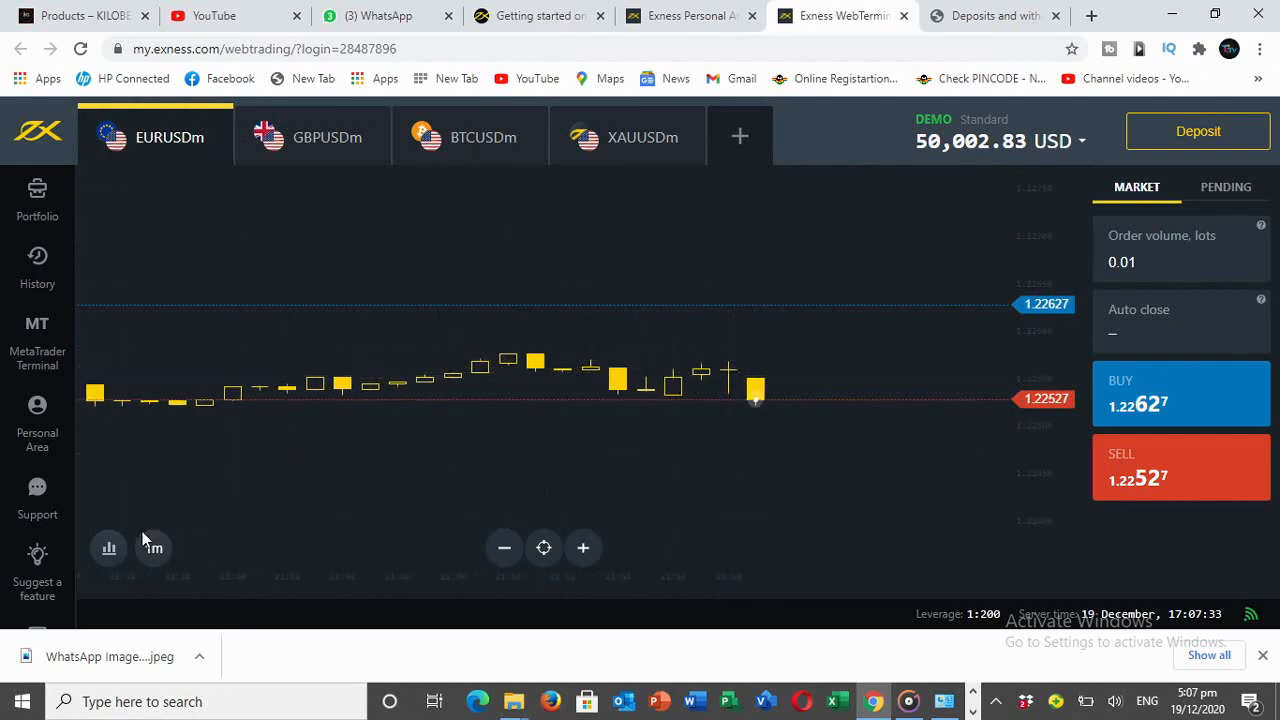
click(108, 548)
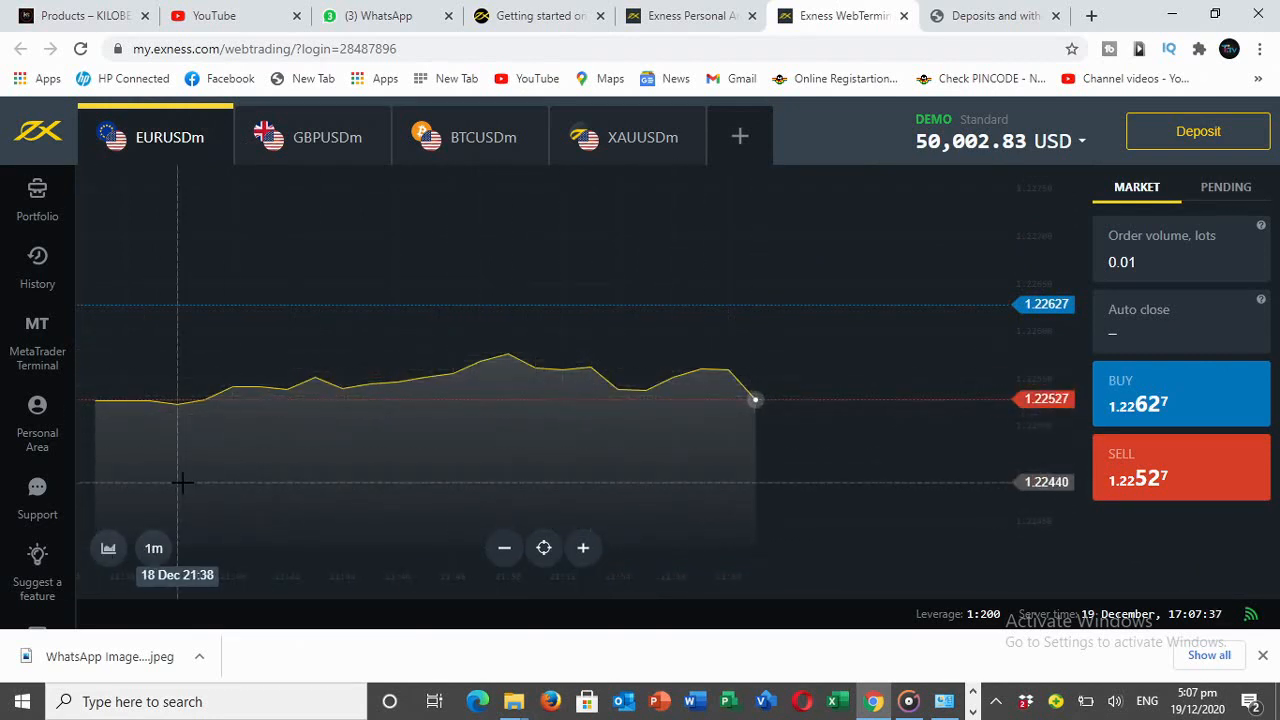
click(108, 548)
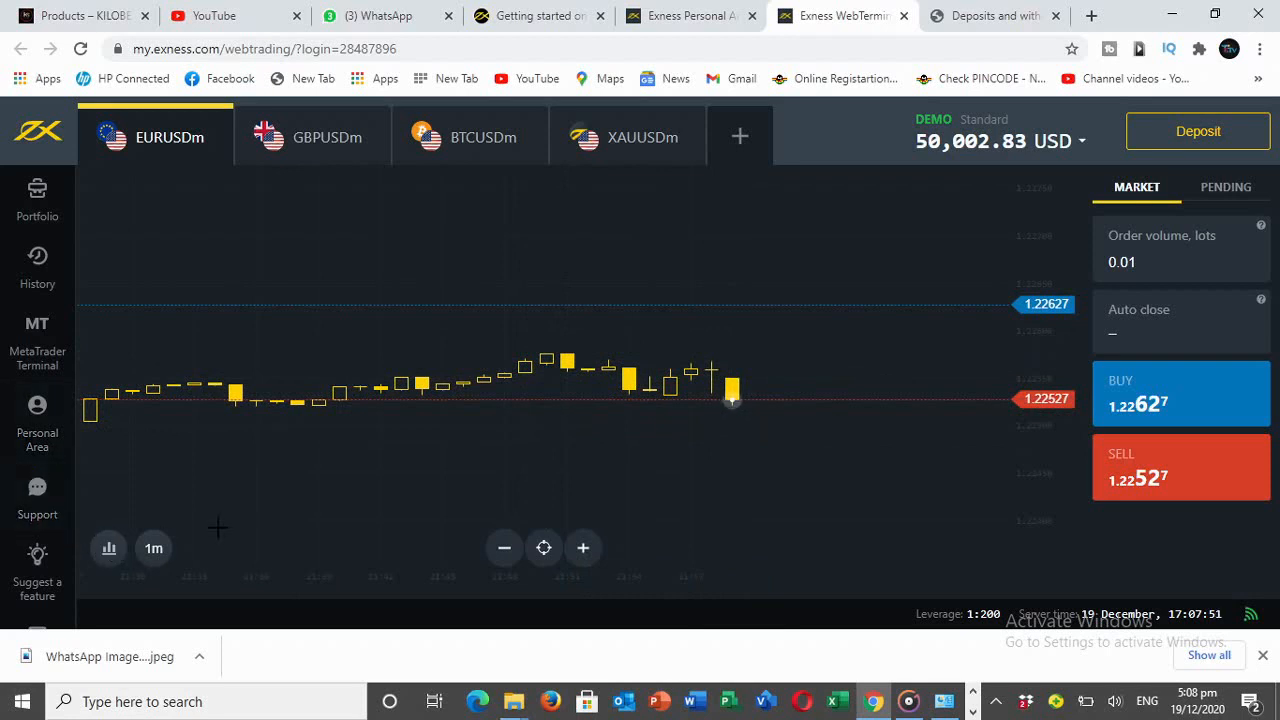
mouse_move(588, 288)
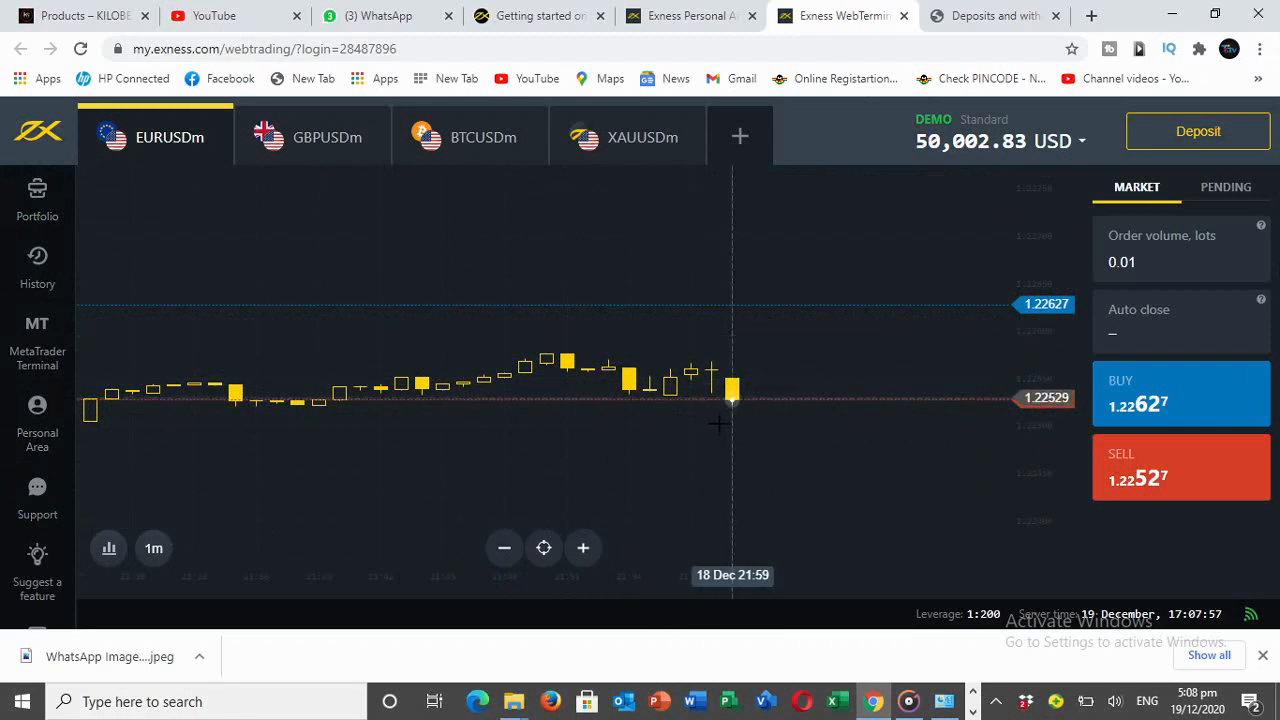
mouse_move(464, 328)
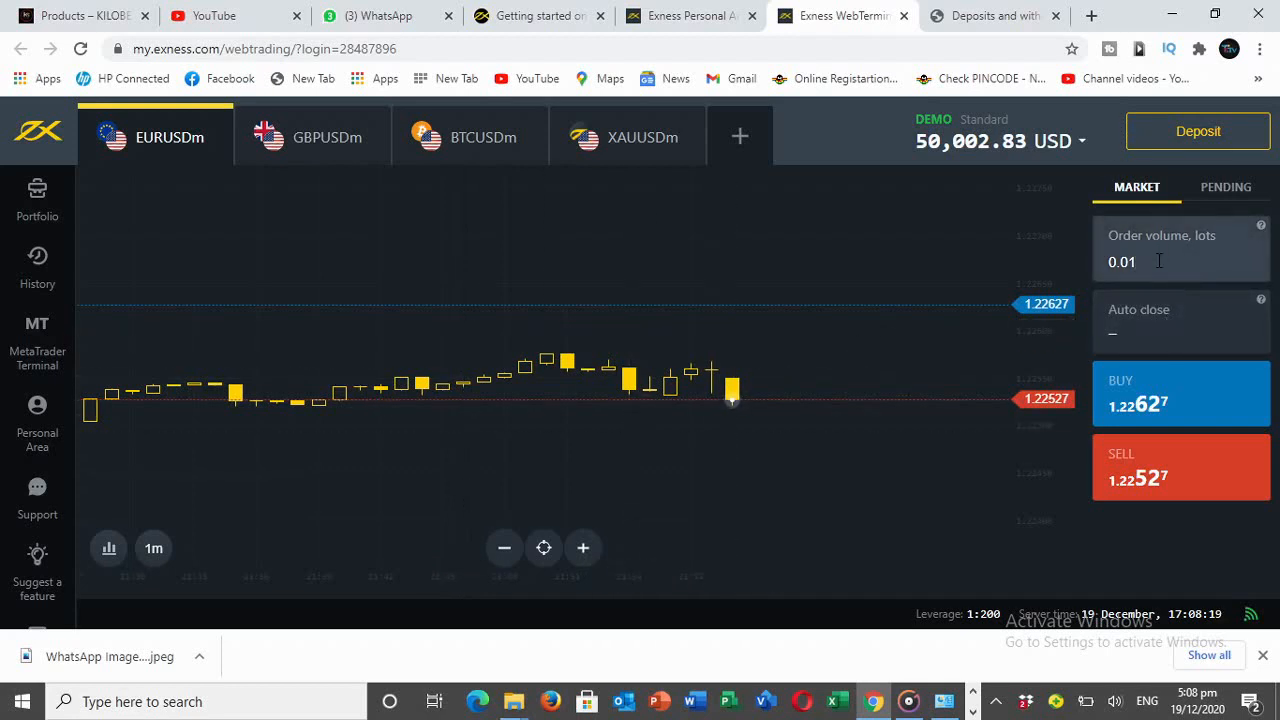
Confirm the EURUSD order volume stays at 0.01 lots
click(1140, 260)
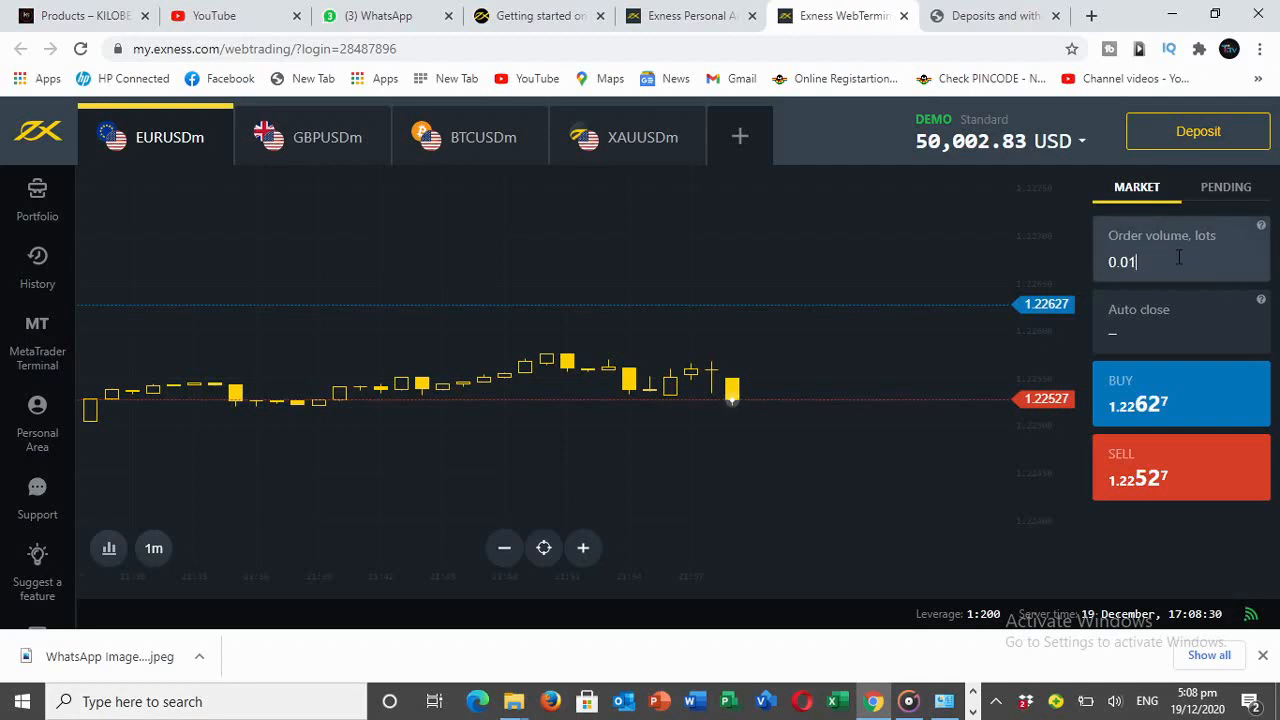
mouse_move(1144, 278)
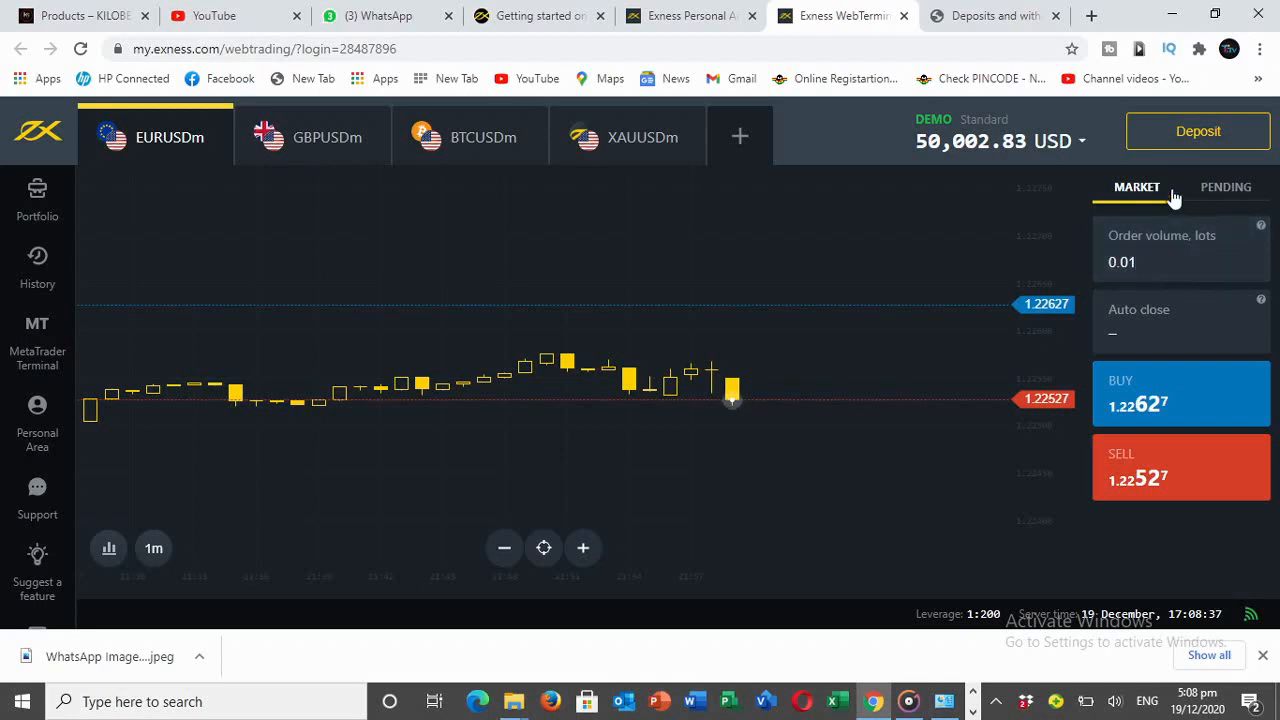
mouse_move(1196, 352)
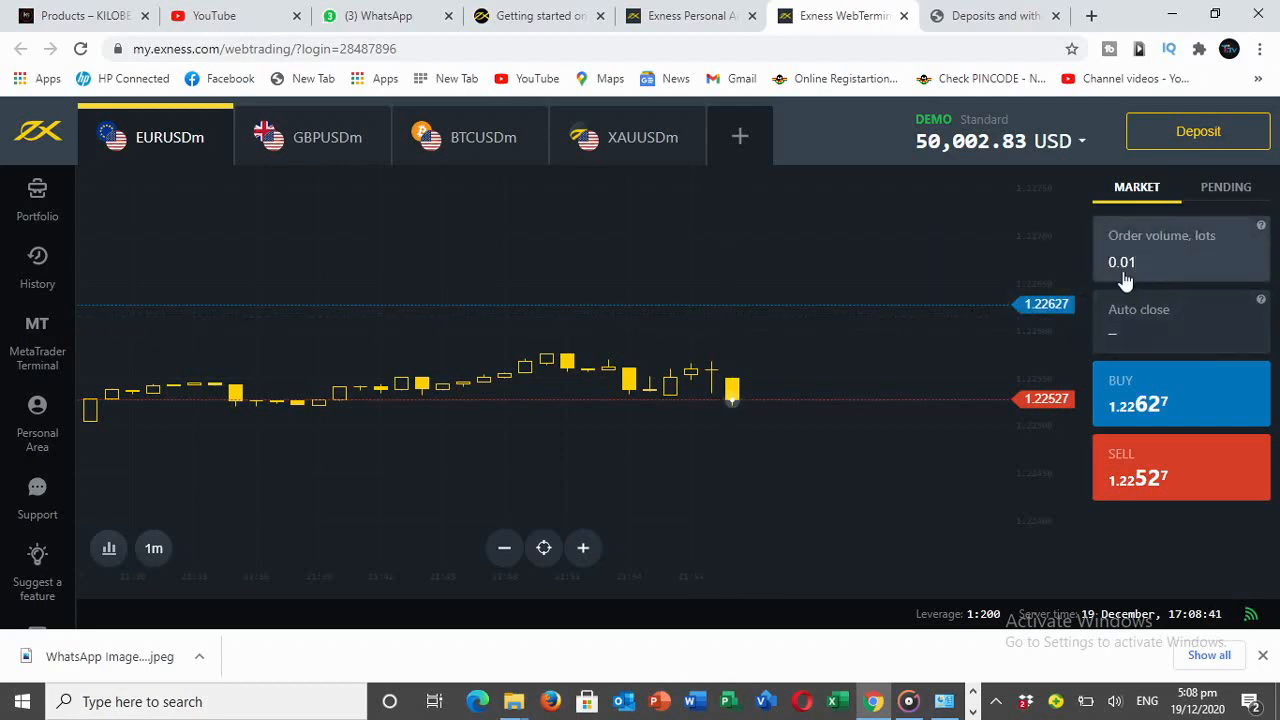
mouse_move(836, 242)
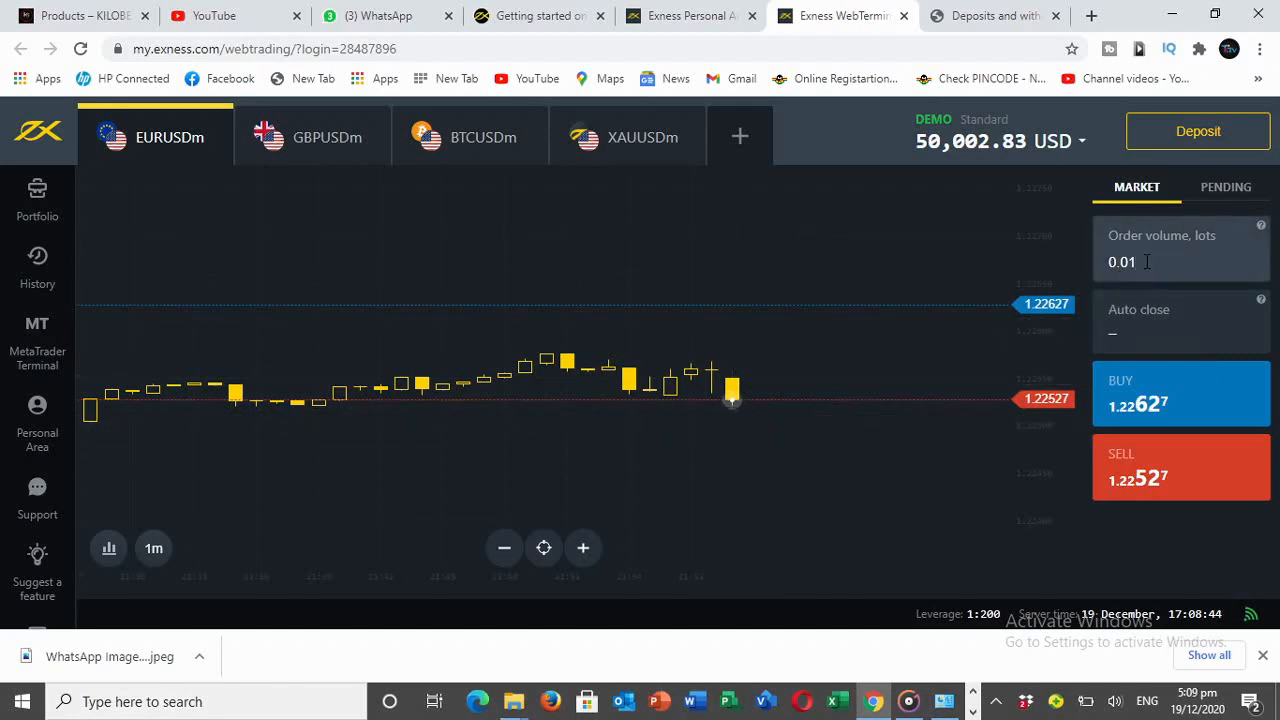
mouse_move(1200, 292)
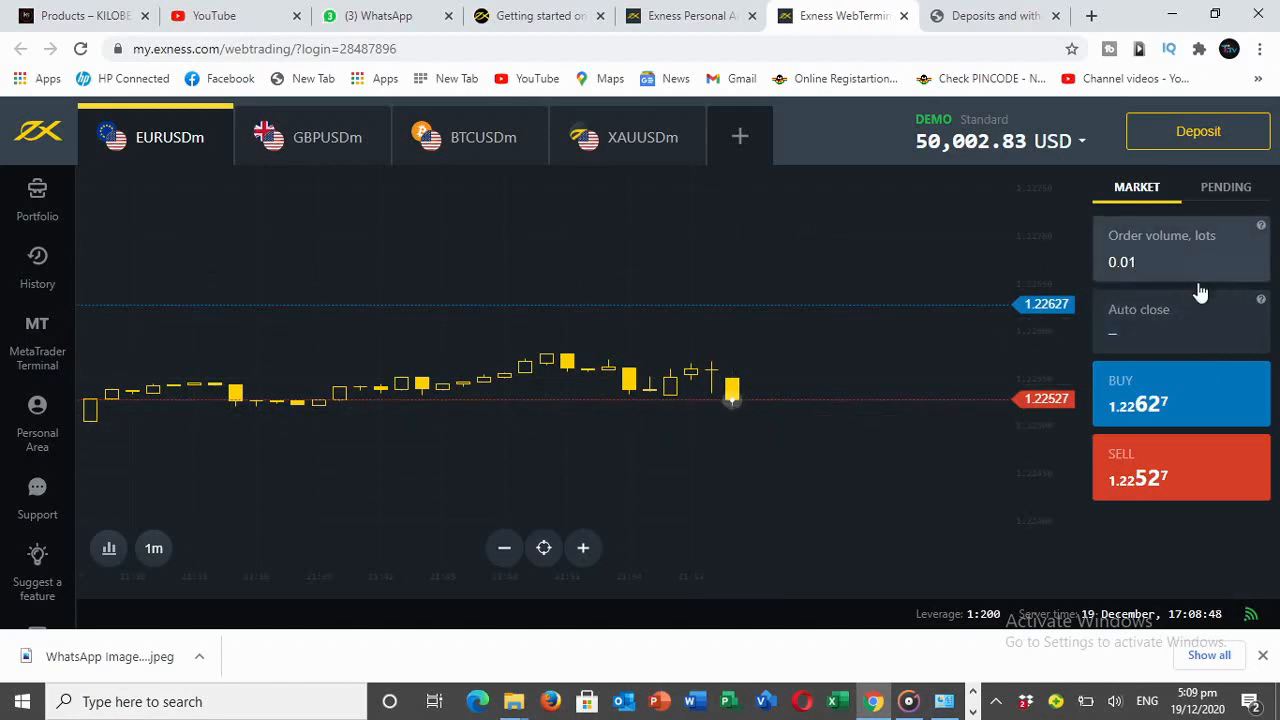
mouse_move(1188, 260)
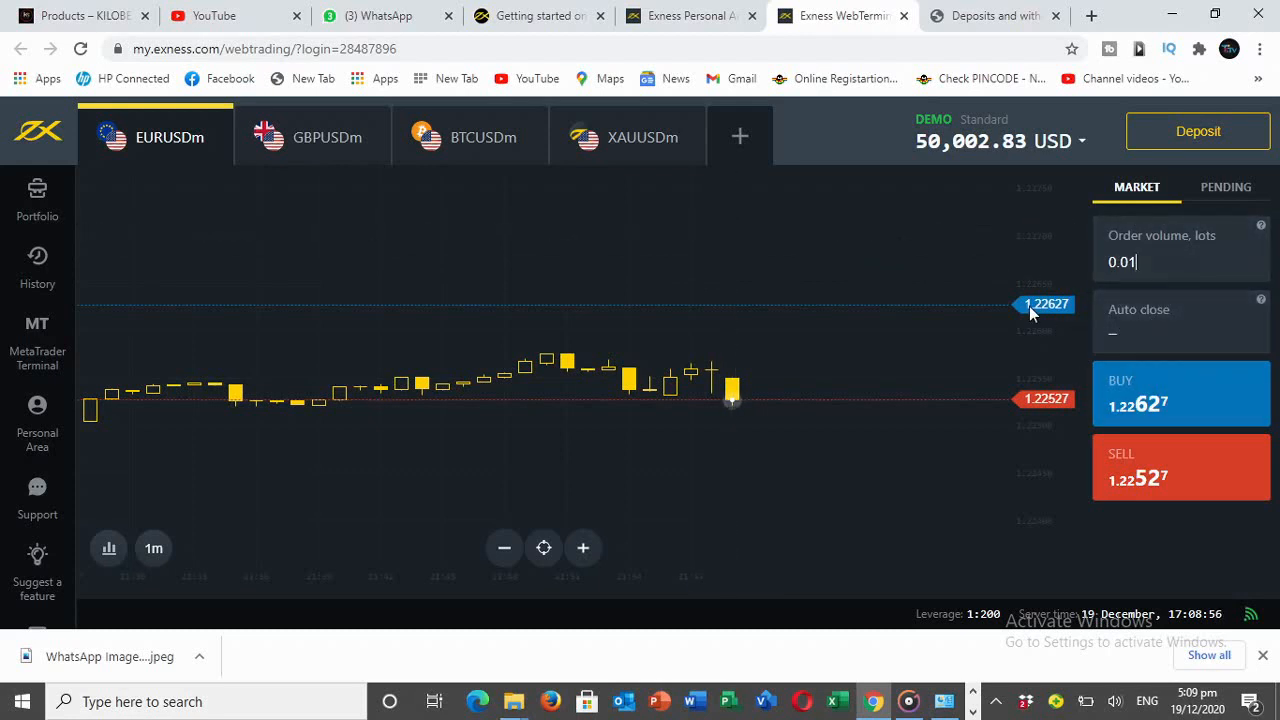
mouse_move(732, 398)
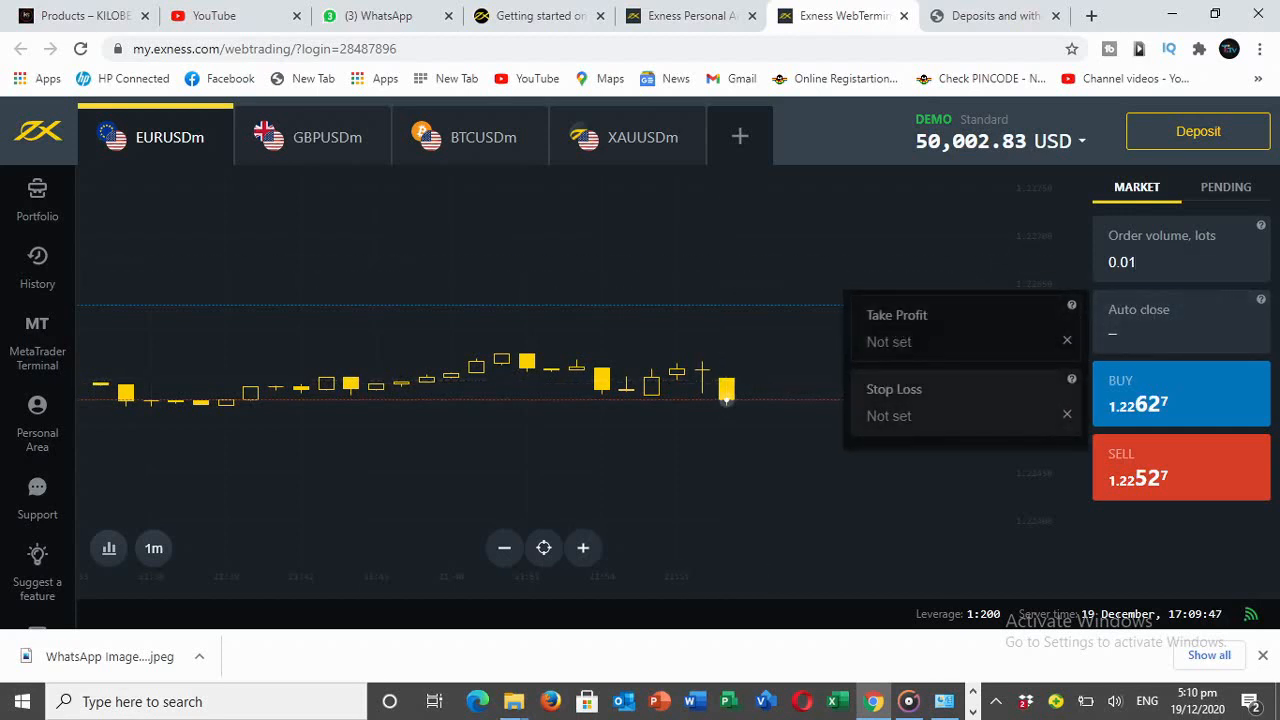
mouse_move(676, 396)
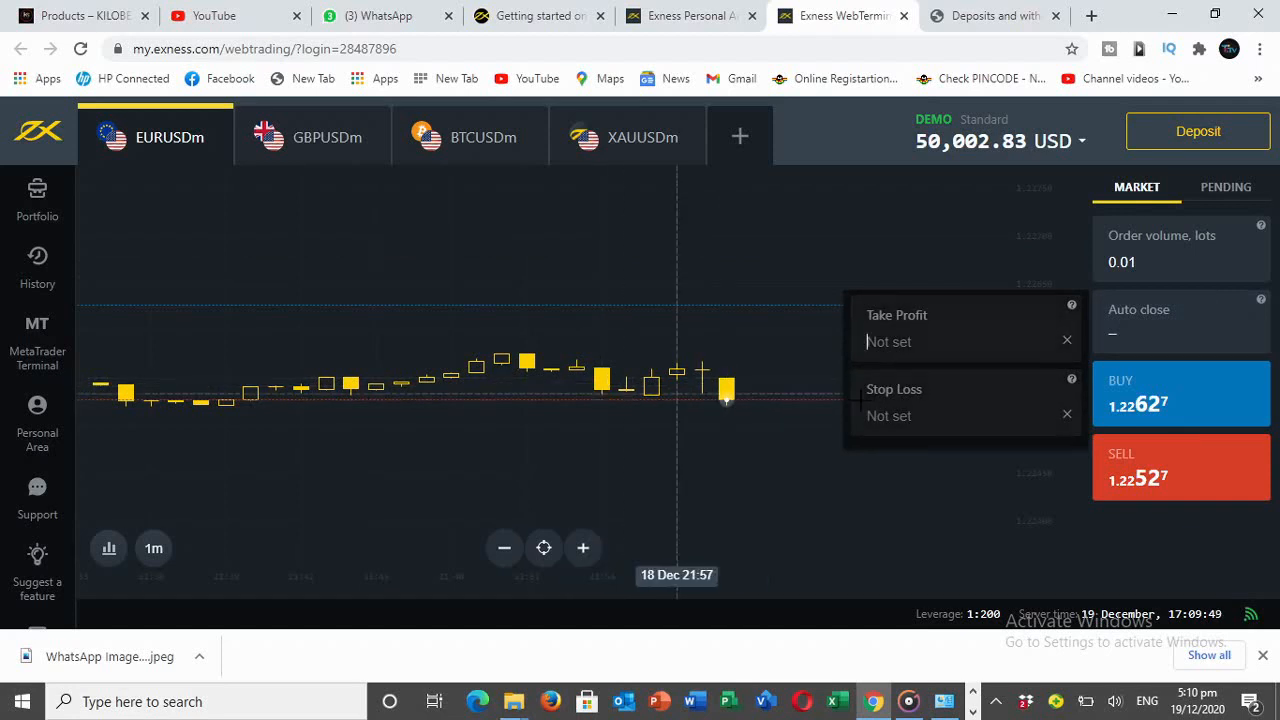
mouse_move(896, 324)
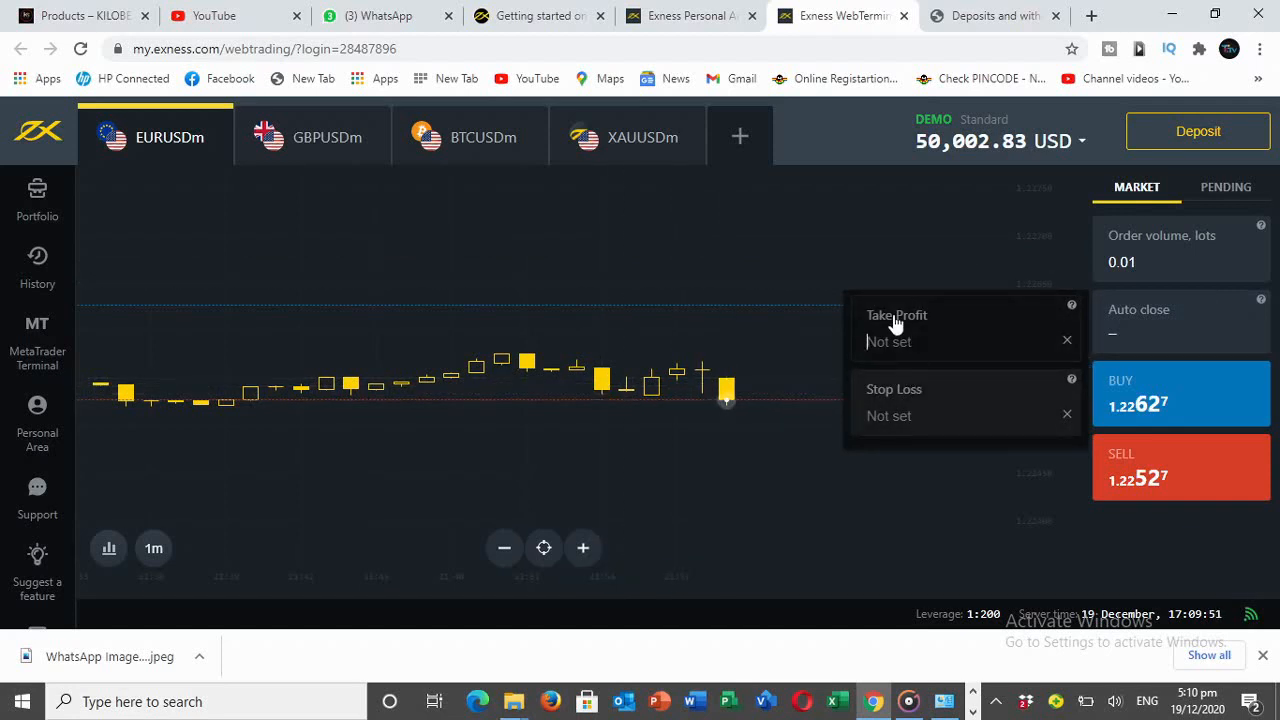
mouse_move(918, 312)
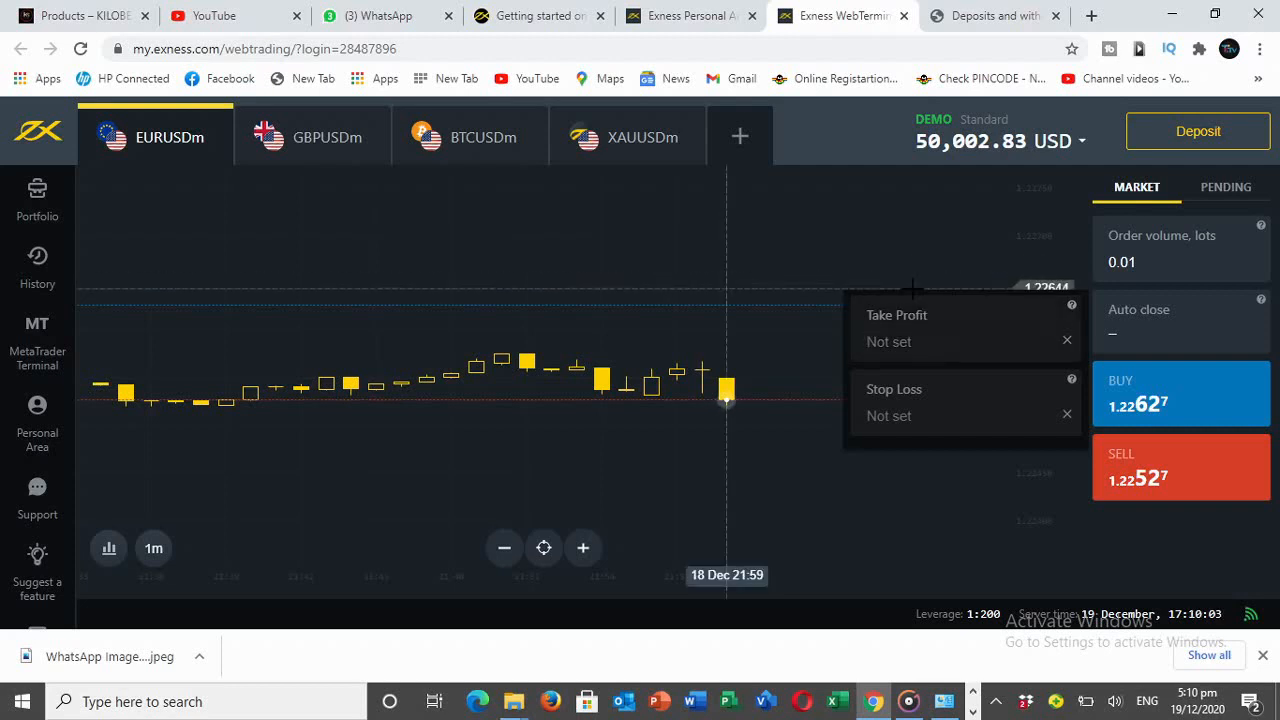
Start entering the take profit value 1.22627 for the EURUSD order
text(1.22627)
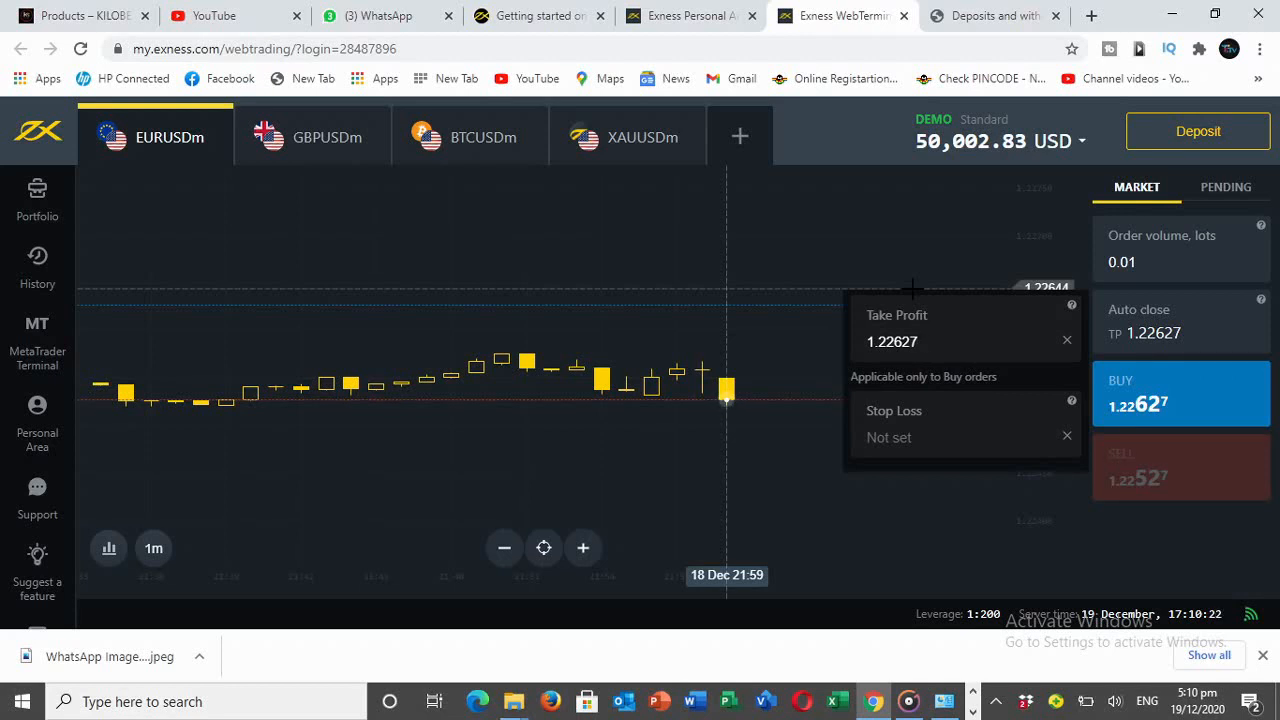
Set take profit to 1.22637, try stop loss levels and clear the stop loss again
text(1.226)
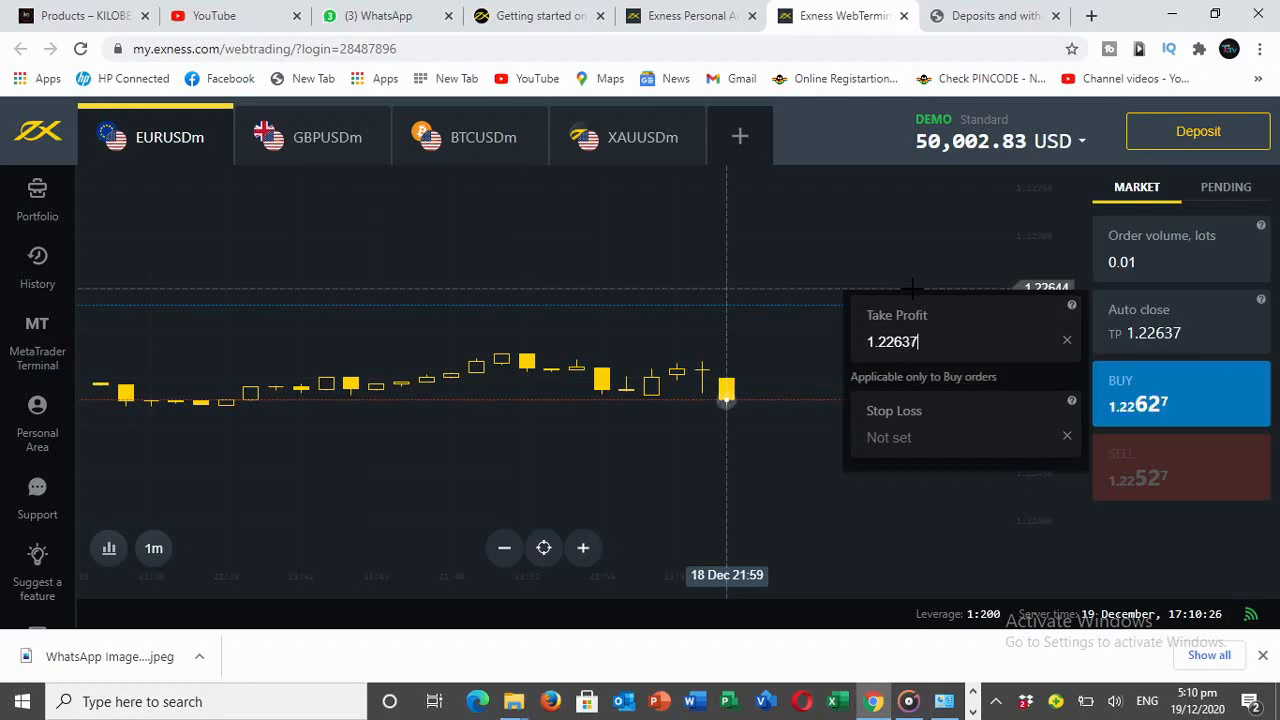
mouse_move(930, 436)
text(1.2257)
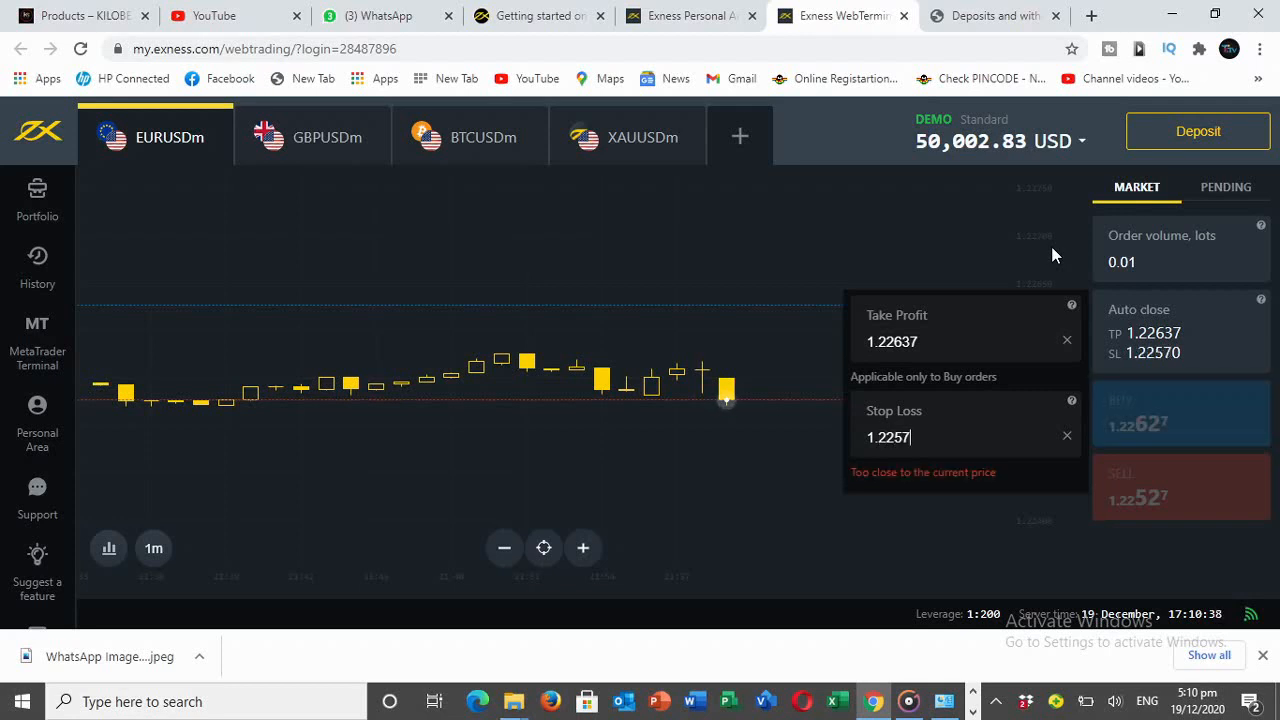
key(backspace)
text(20)
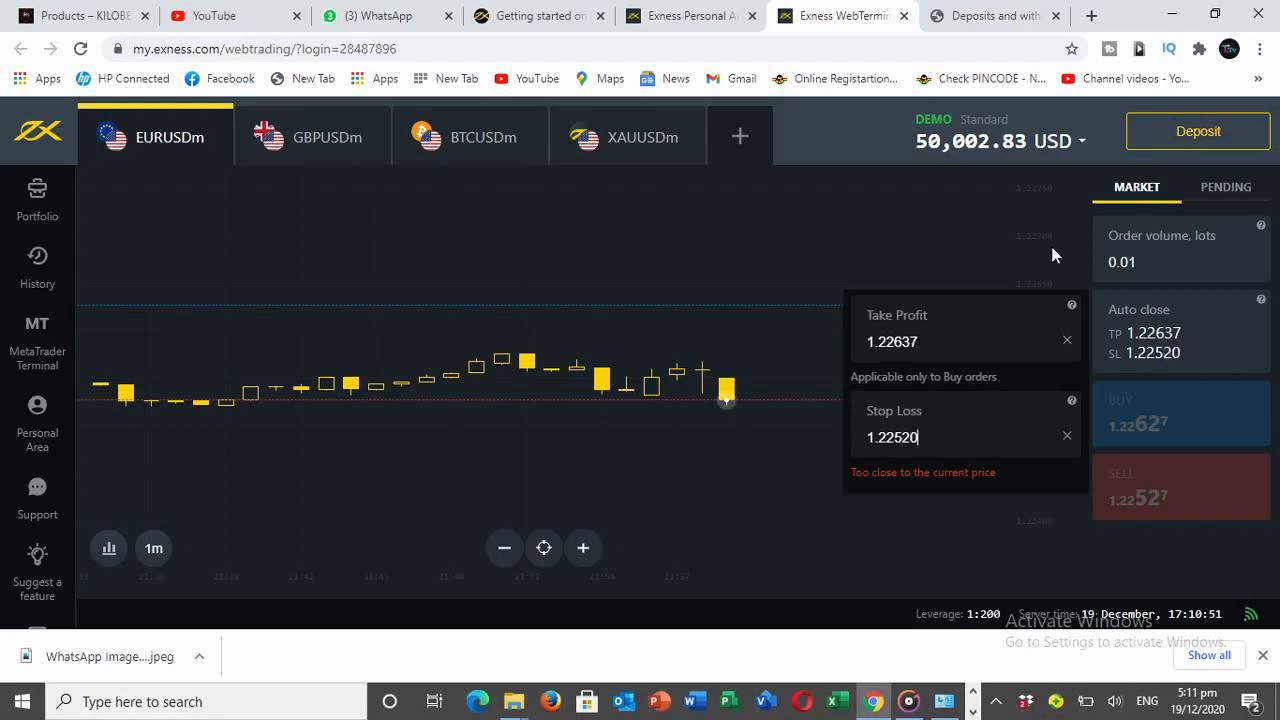
key(Backspace)
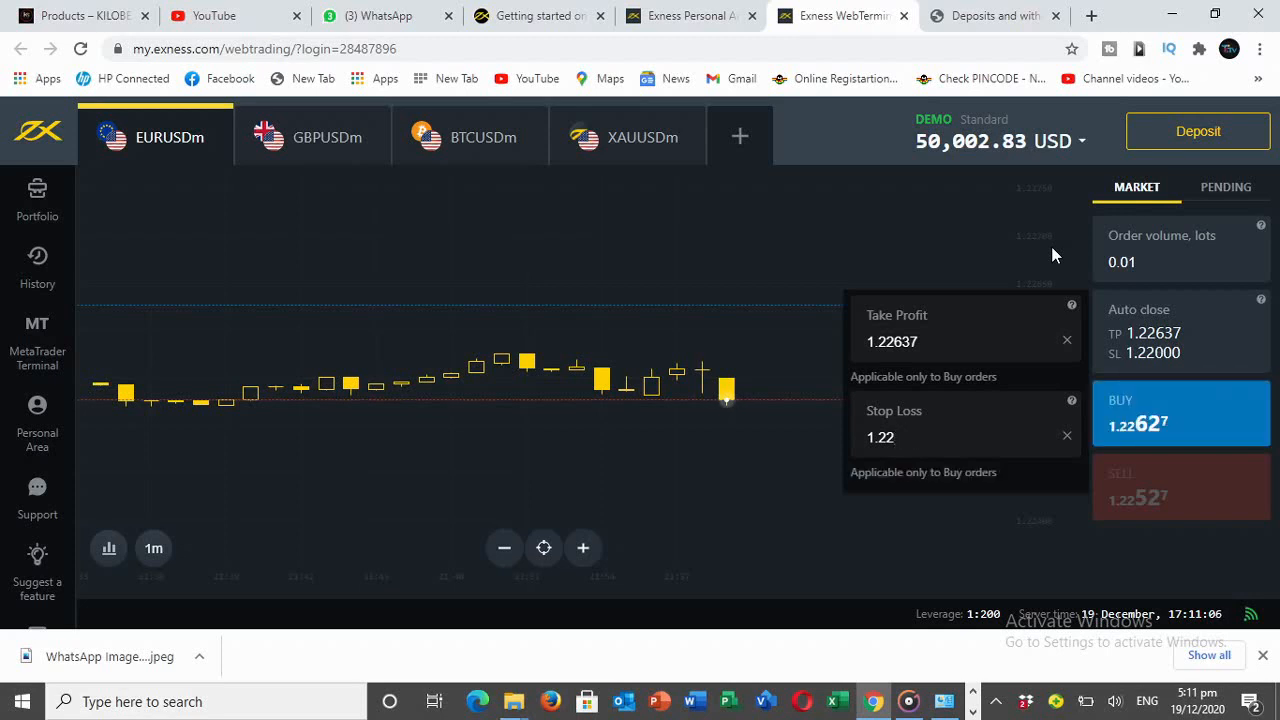
click(1066, 436)
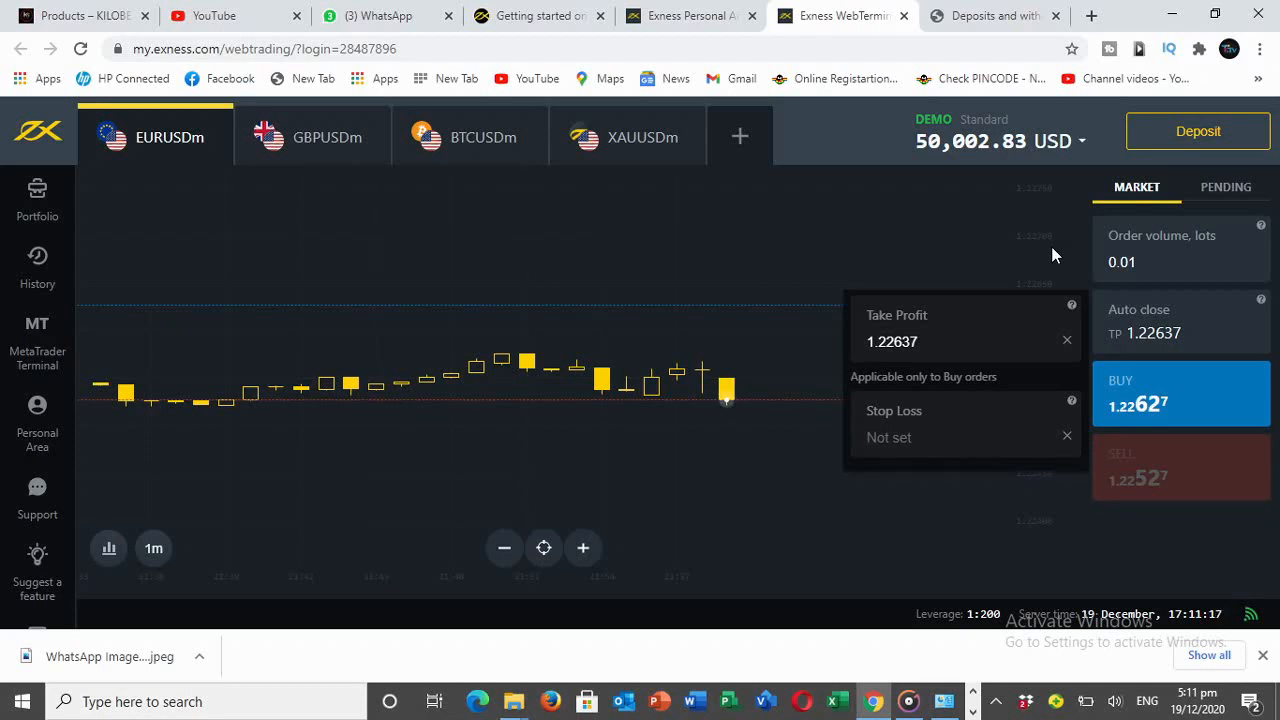
click(950, 436)
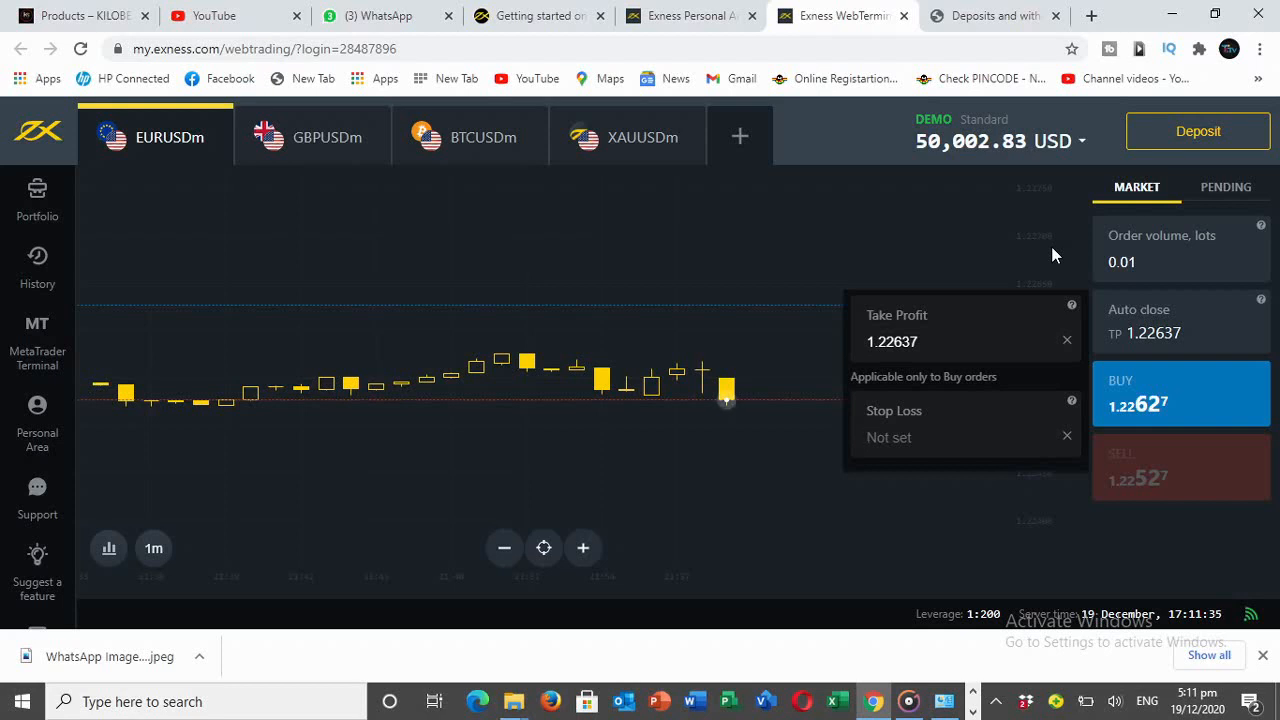
mouse_move(844, 216)
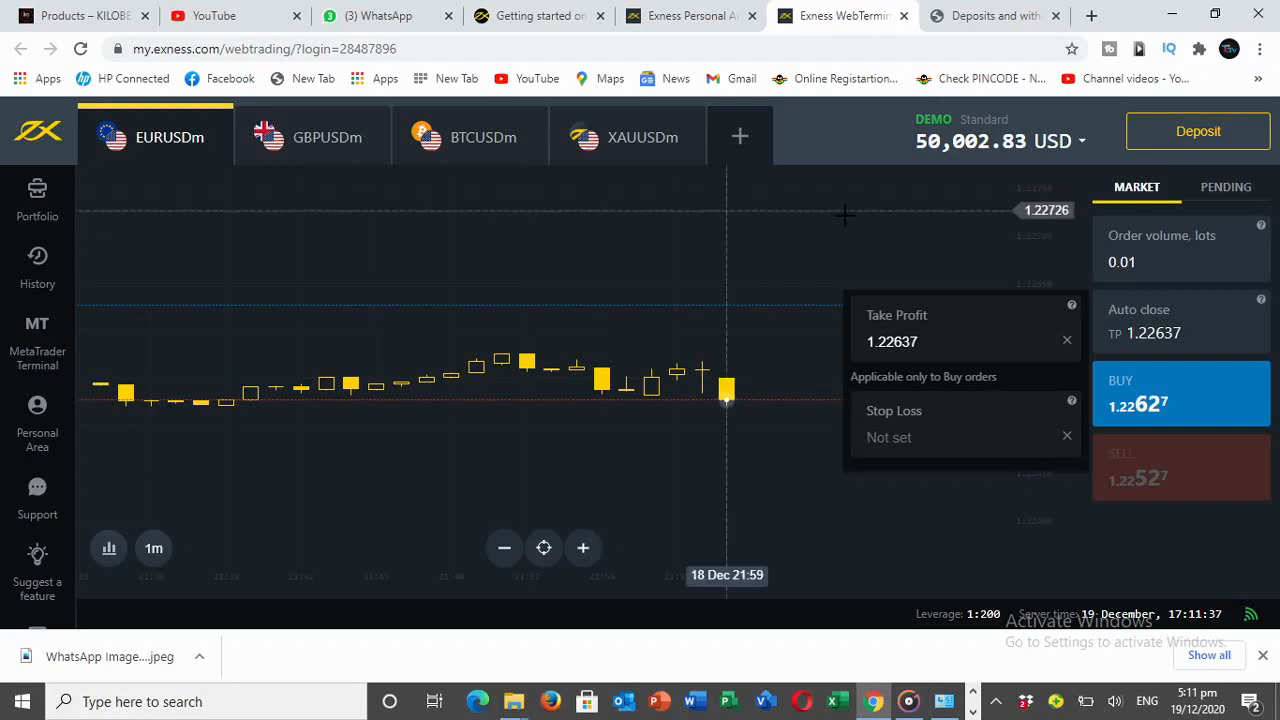
mouse_move(956, 390)
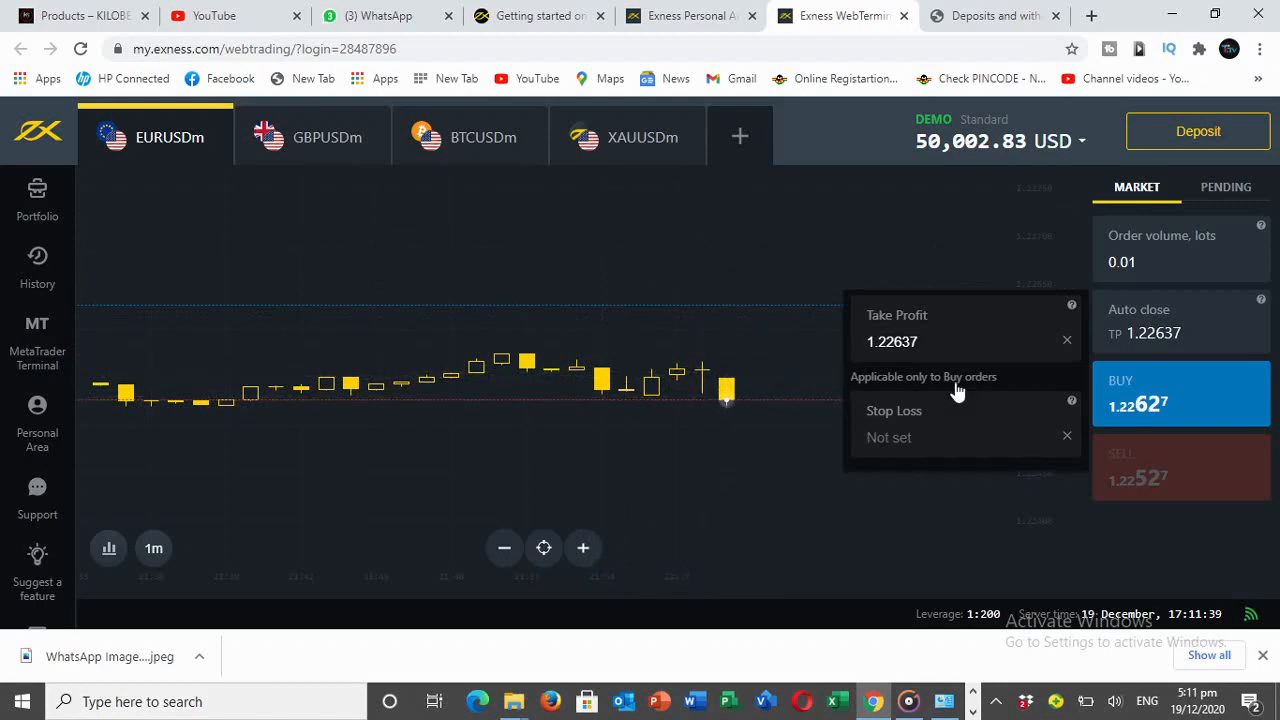
click(1180, 392)
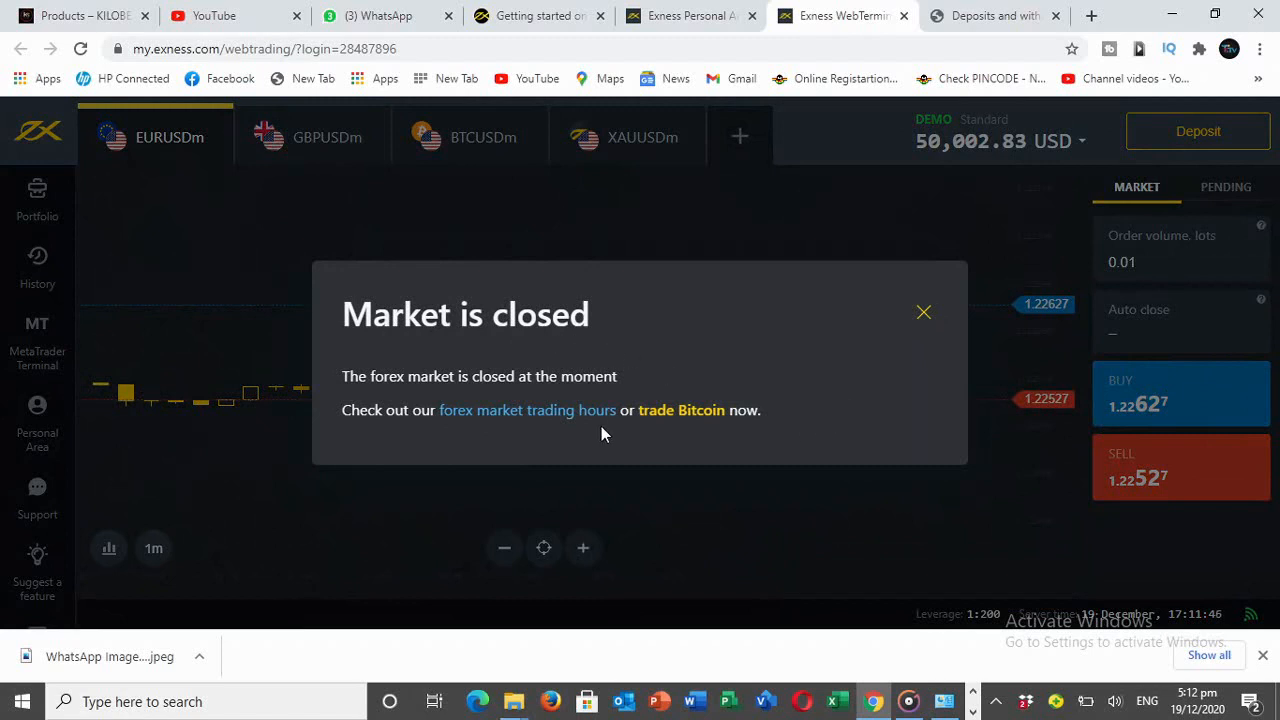
mouse_move(636, 350)
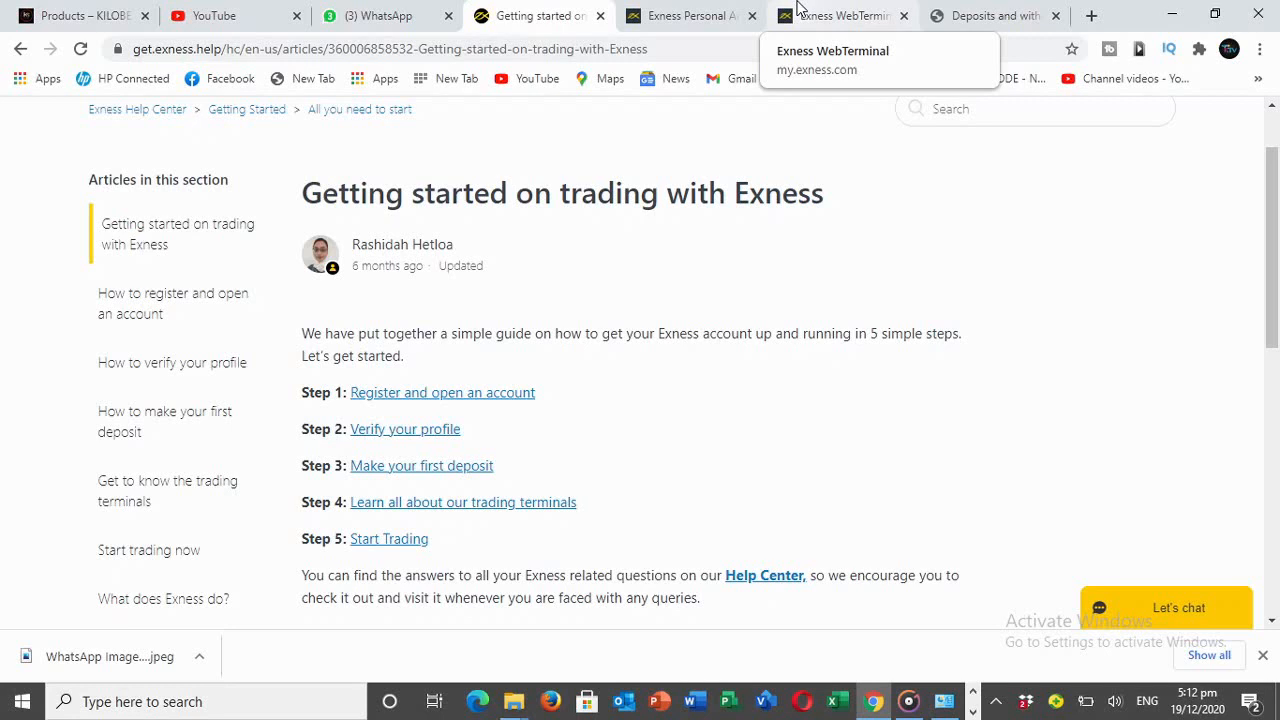
mouse_move(670, 408)
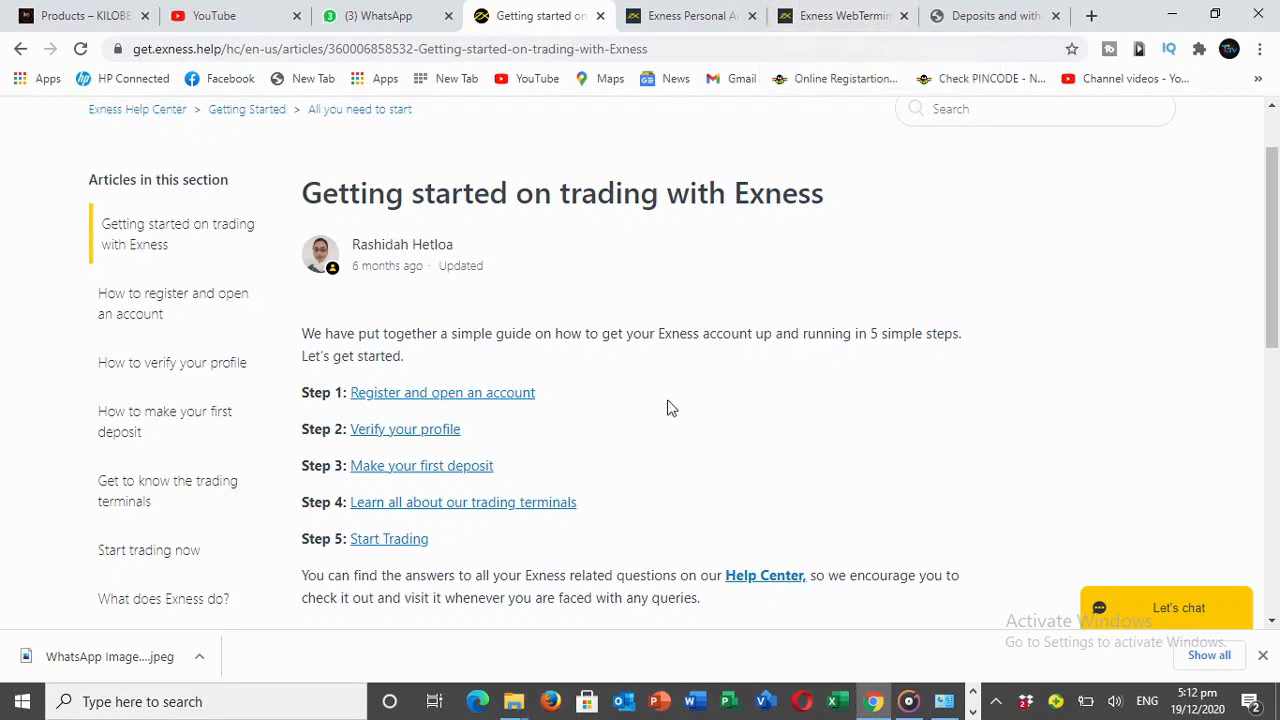